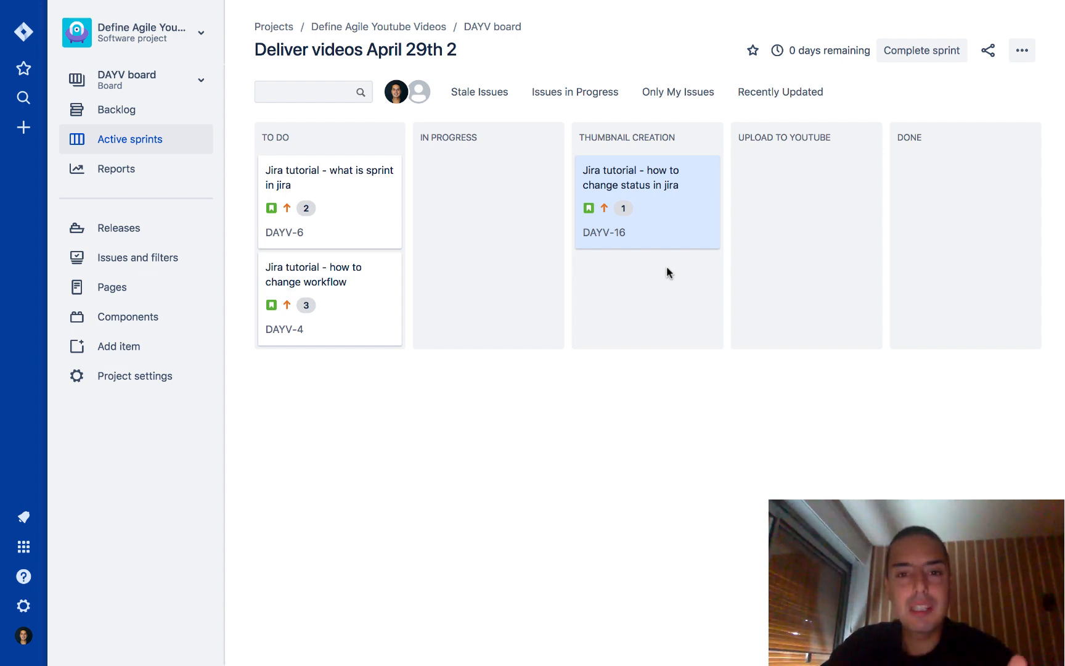
mouse_move(23, 129)
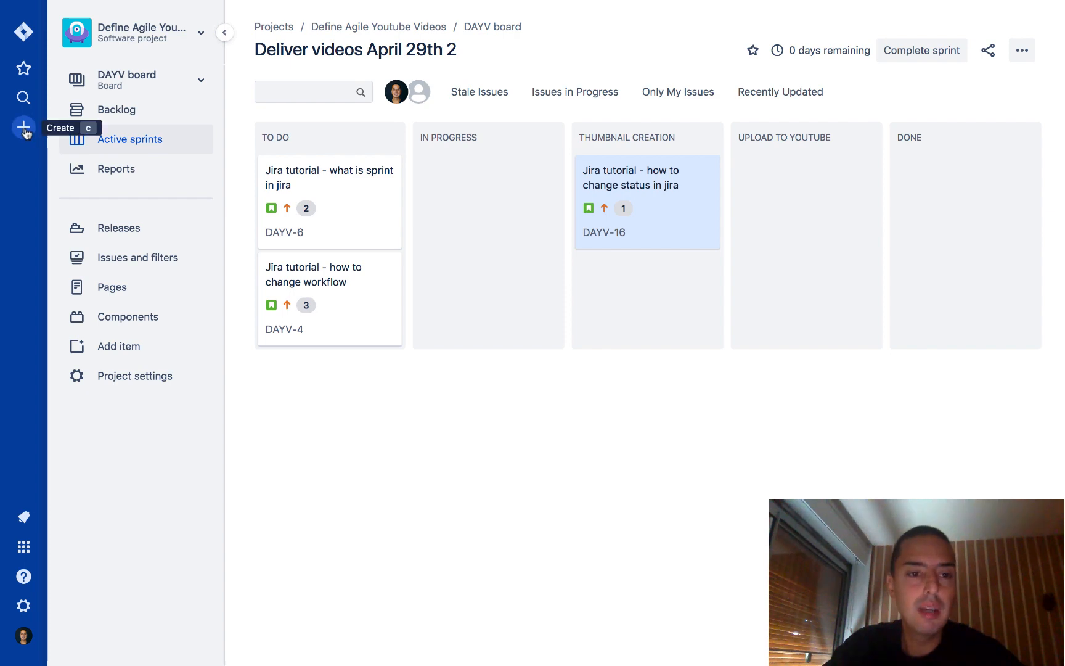
Start a new issue from the sidebar Create button, with Story as the issue type
click(23, 129)
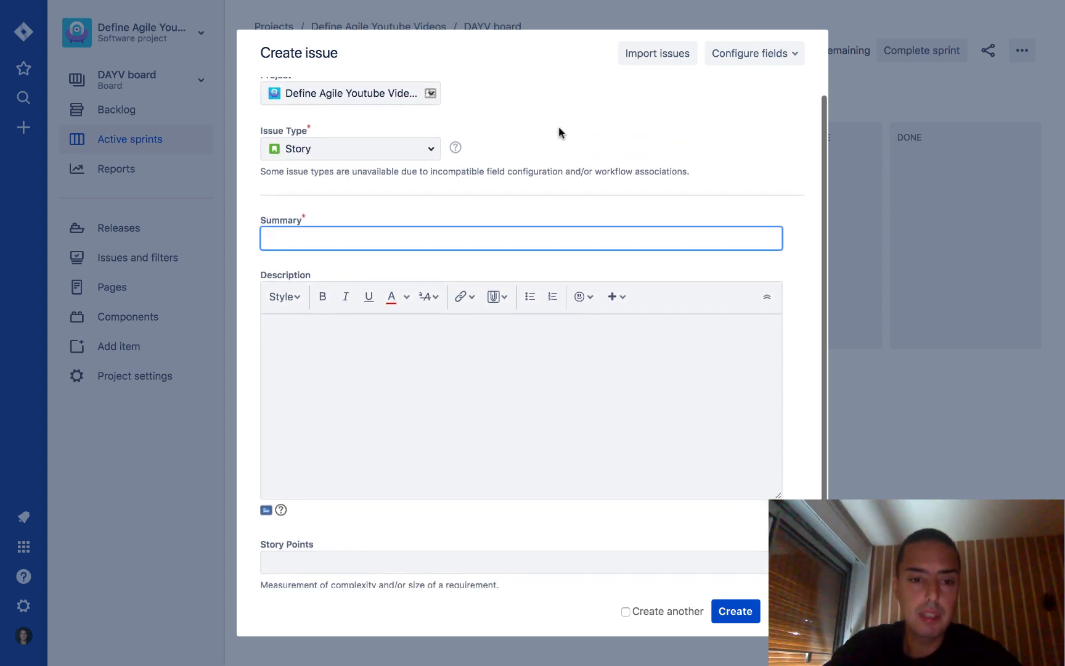
mouse_move(490, 229)
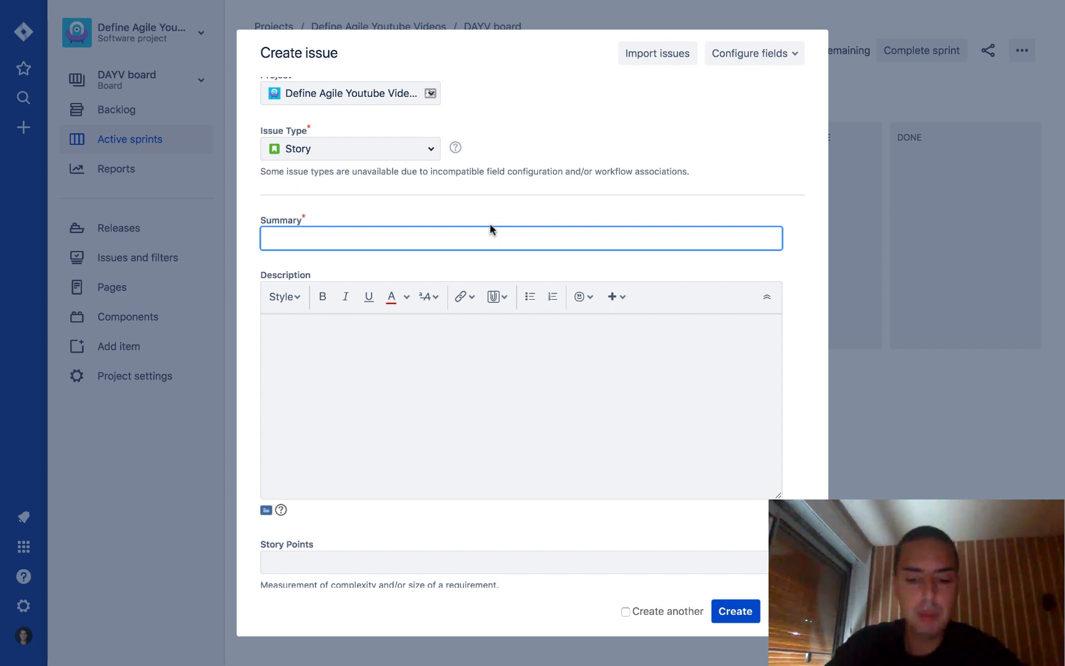
Enter 'Admin Login Page' as the story summary and move down to the Description editor
text(Admin Login Page)
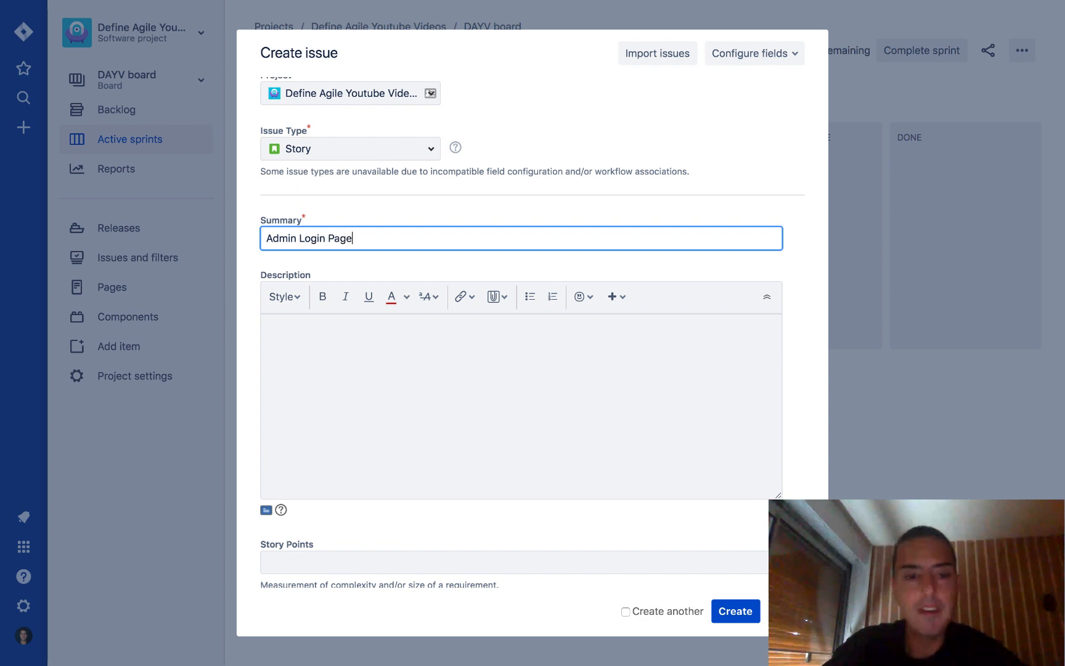
scroll(down, 3)
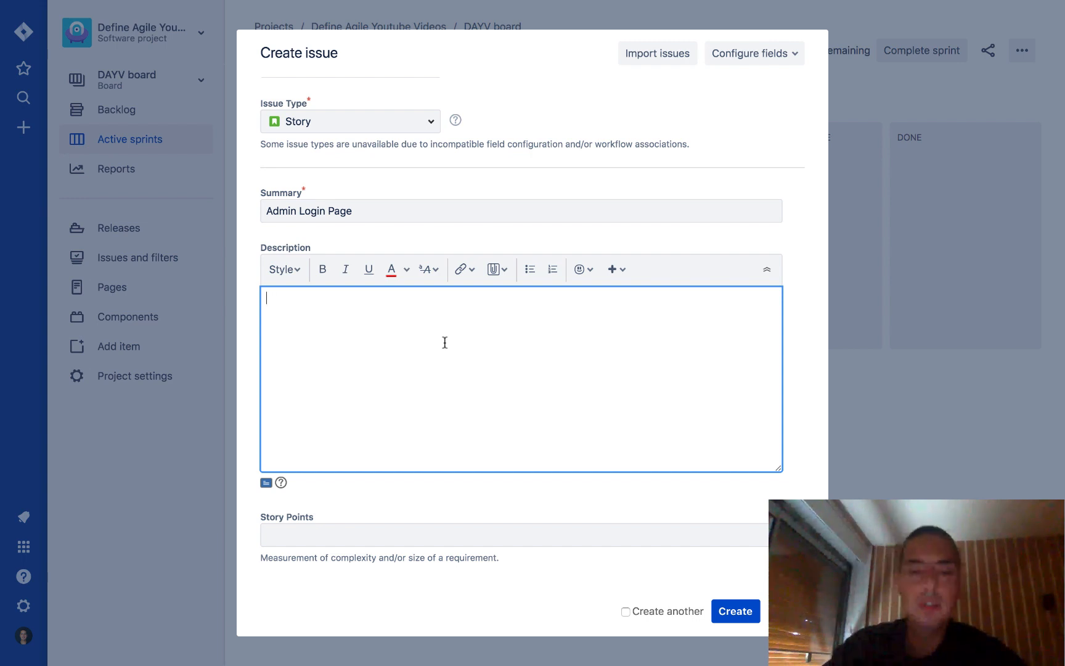
Write the user story 'As an admin user, I need to login, so that I can control the admin panel.'
text(As)
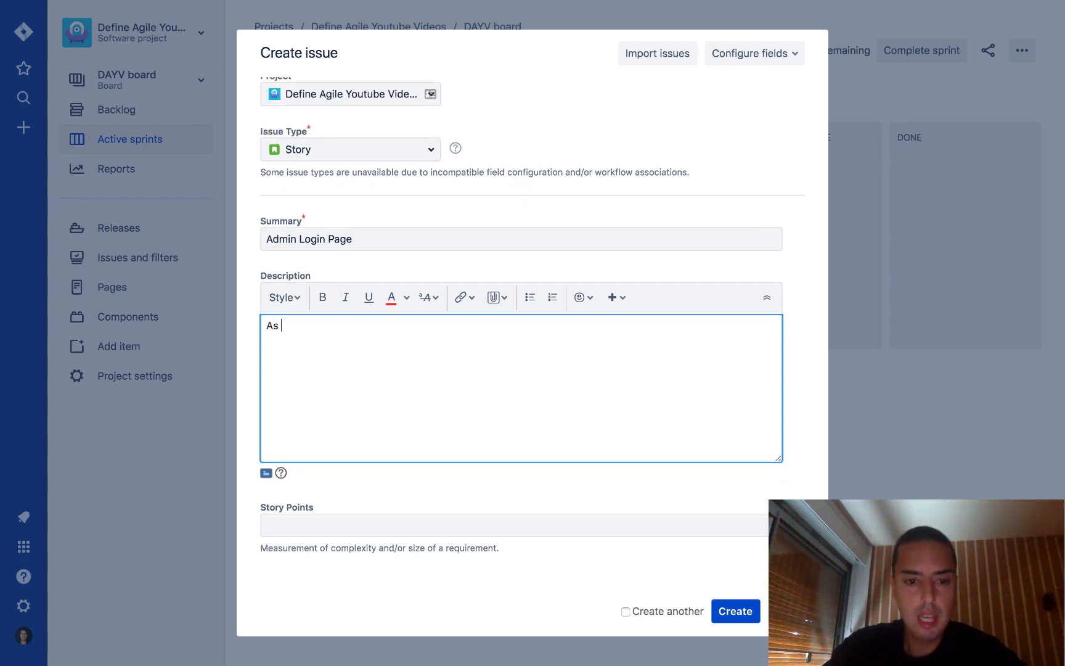
text(an admin use)
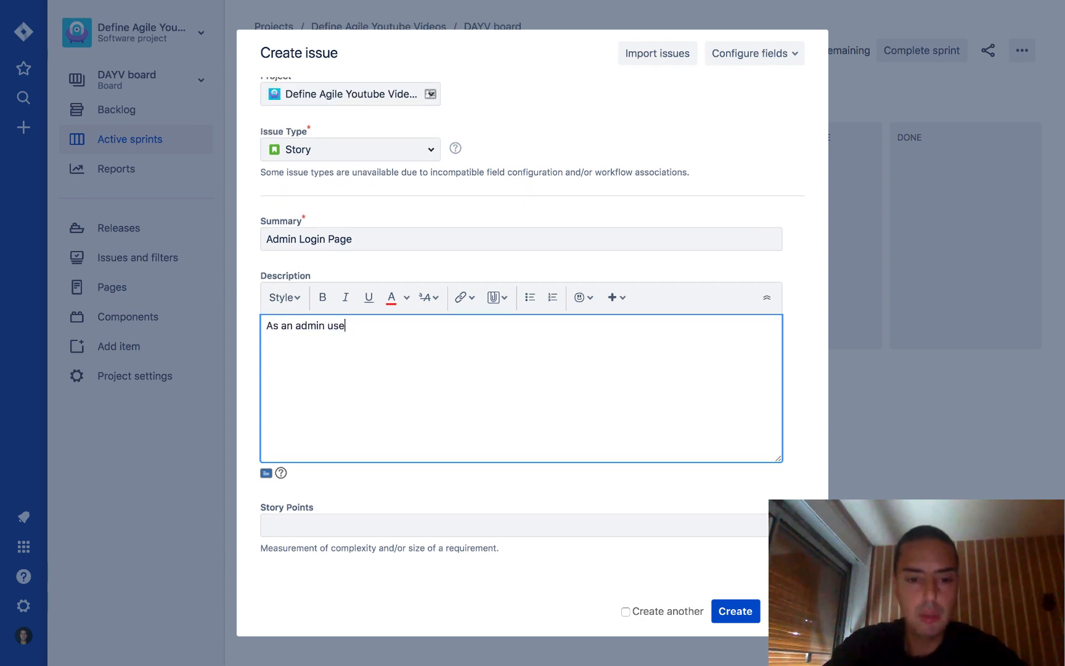
text(r, I need t)
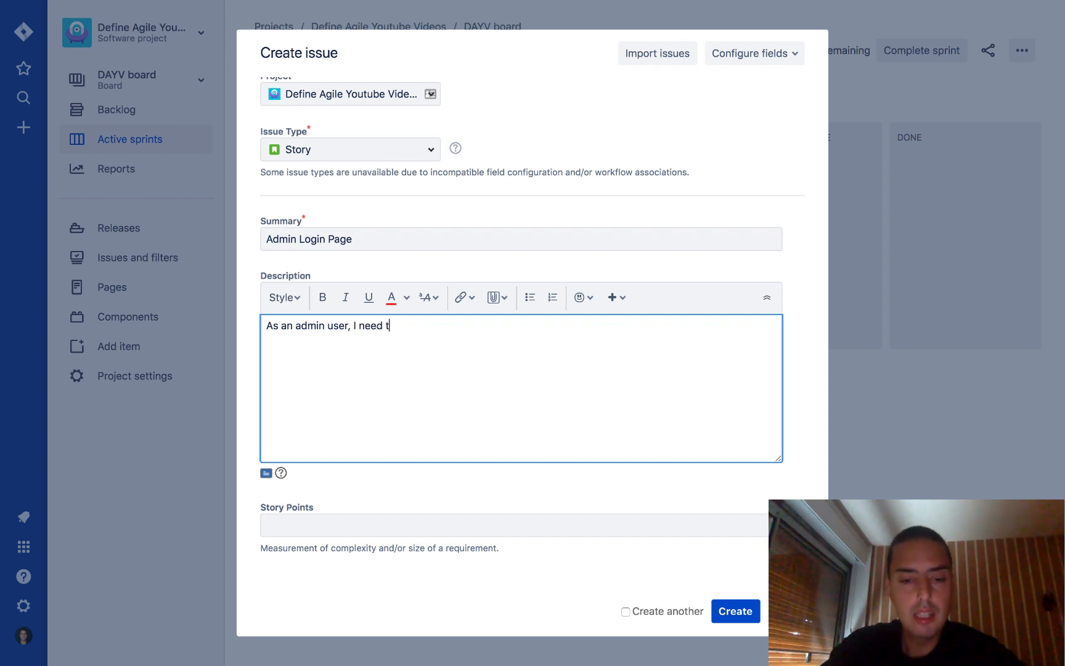
text(o login,)
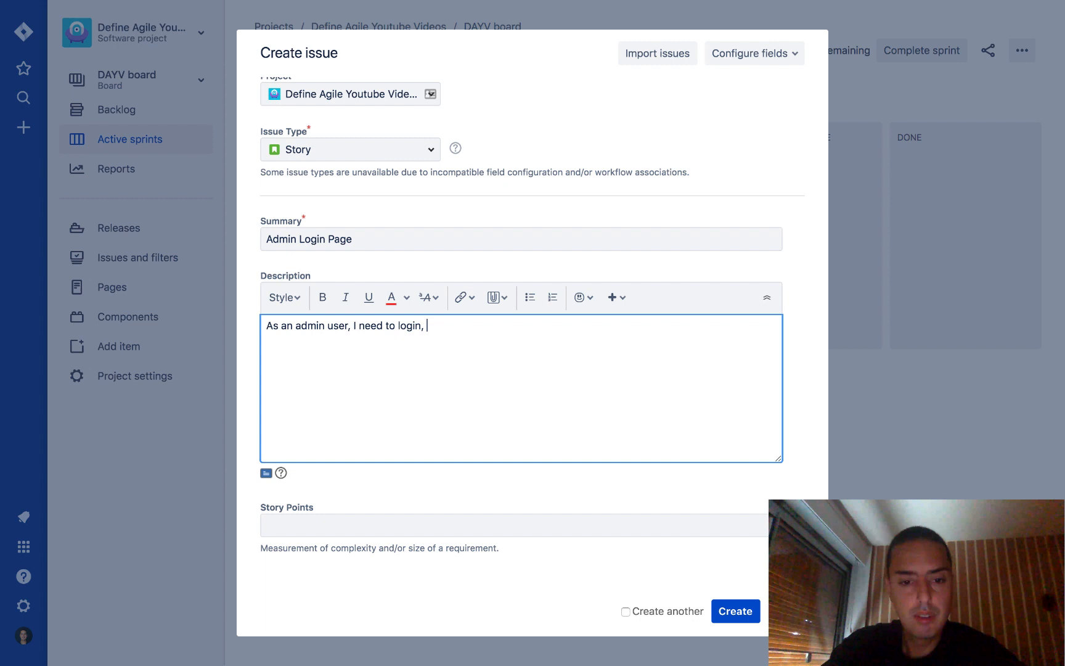
text(so that I c)
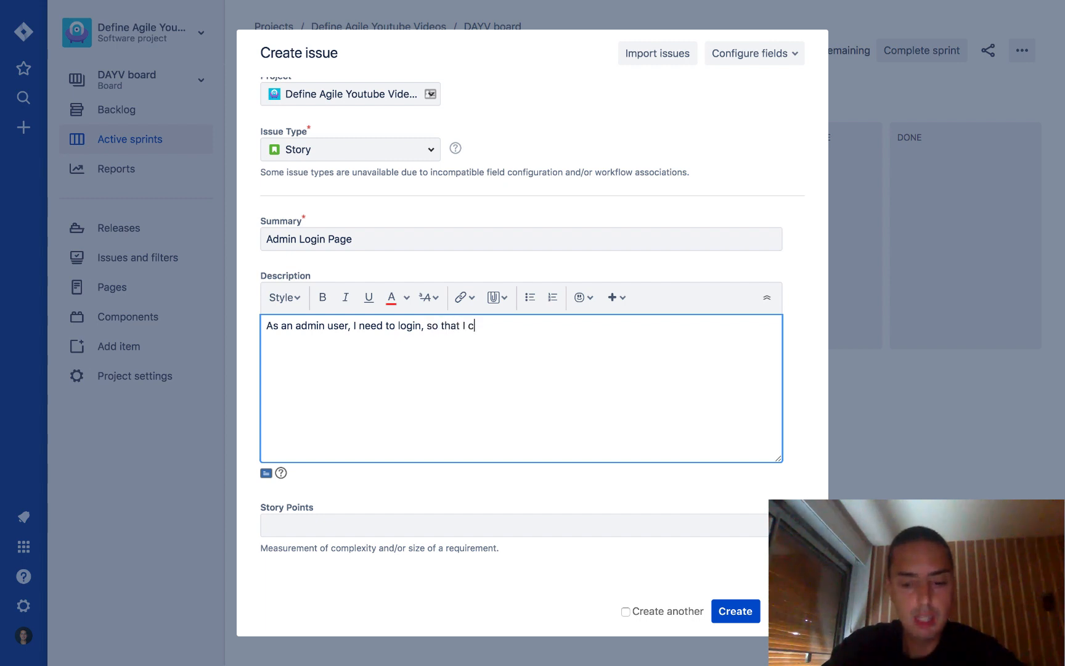
text(an)
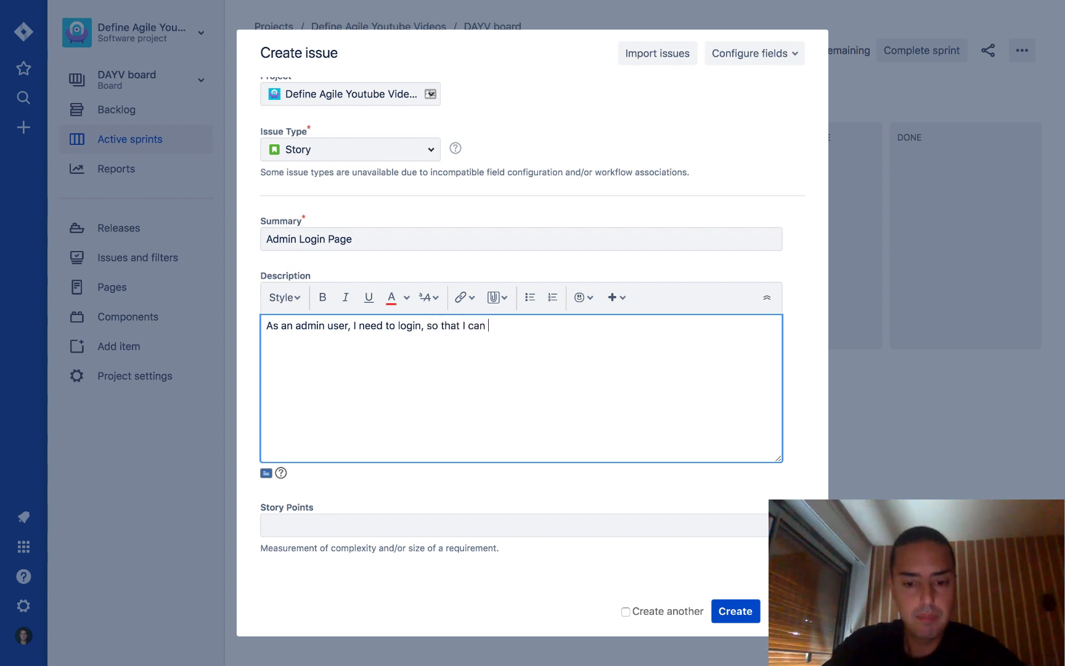
text(control the ad)
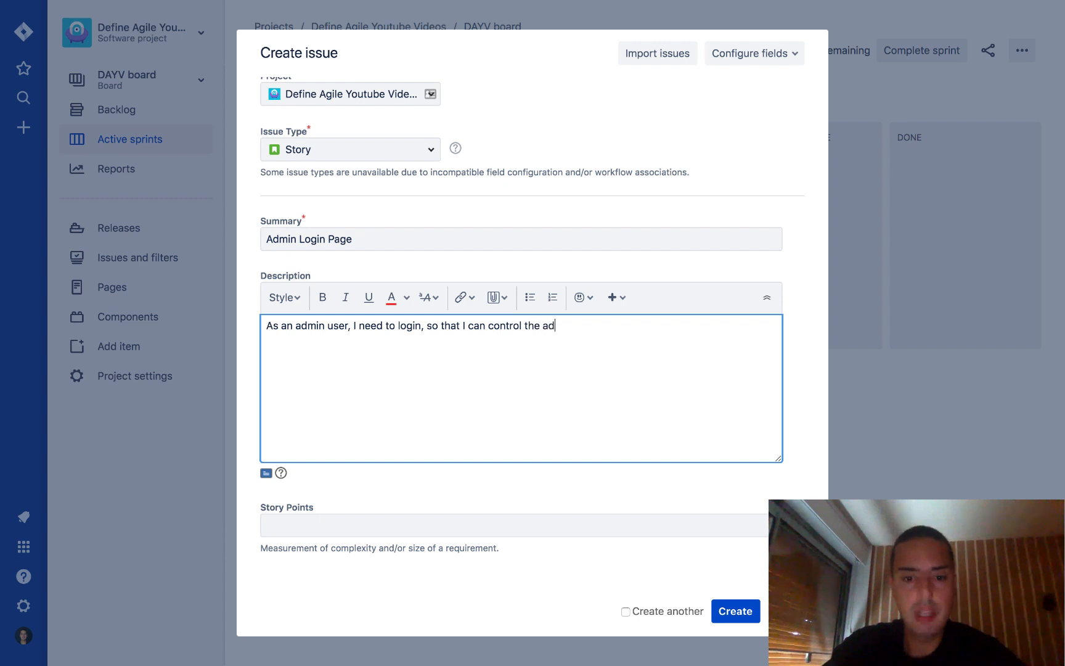
text(min panel.)
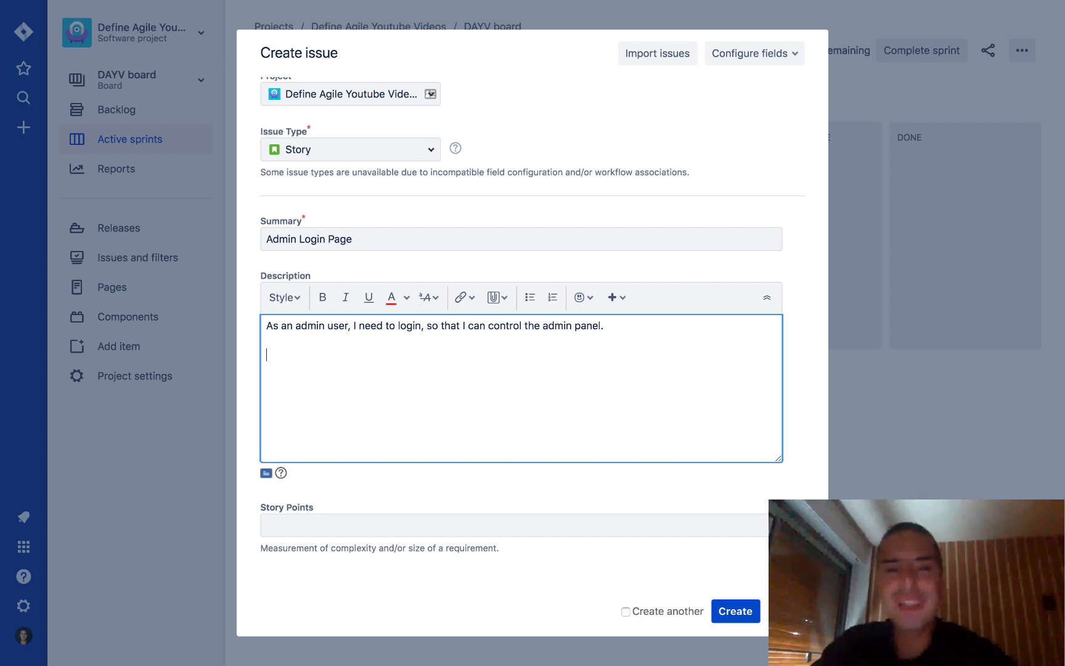
Add an 'Acceptance Criteria:' heading line below the user story
text(A)
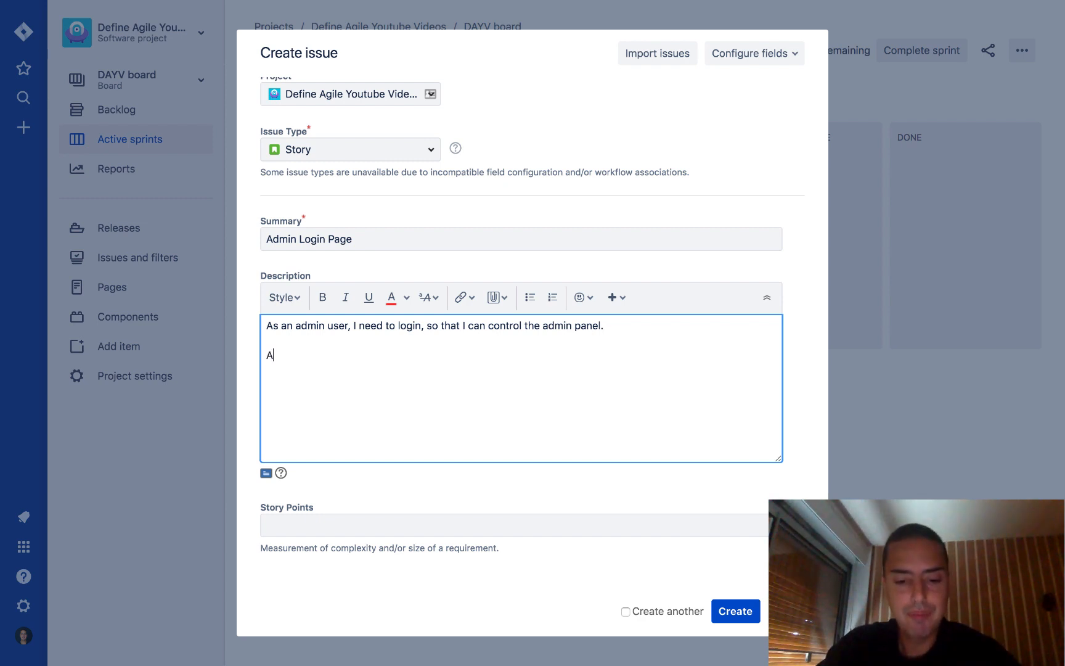
text(cceptance r)
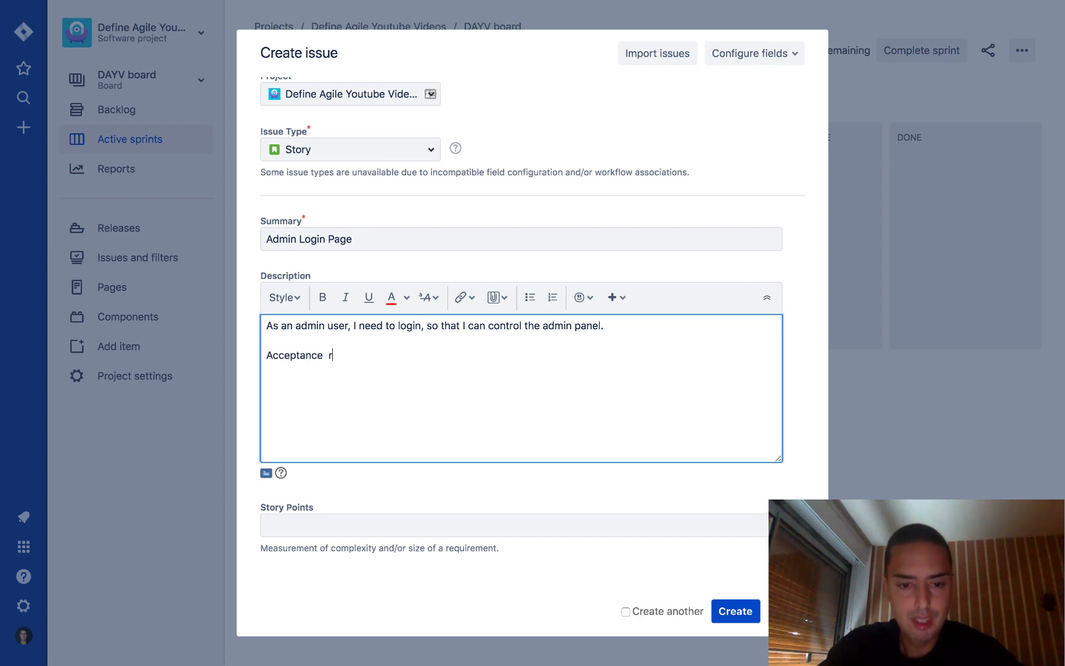
text(Criteria:)
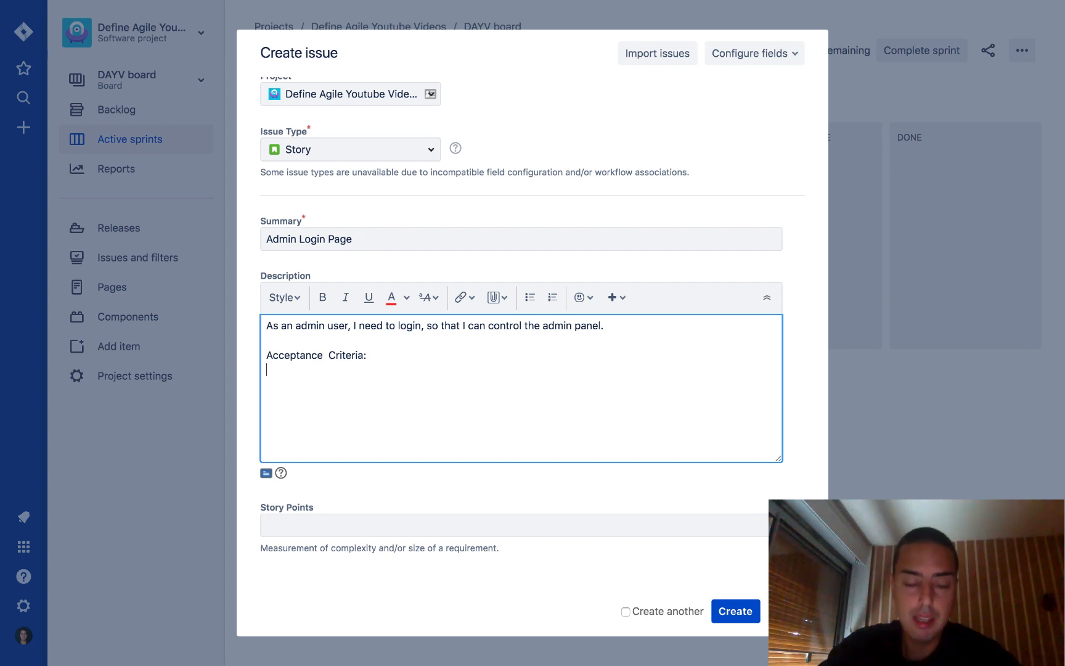
click(735, 610)
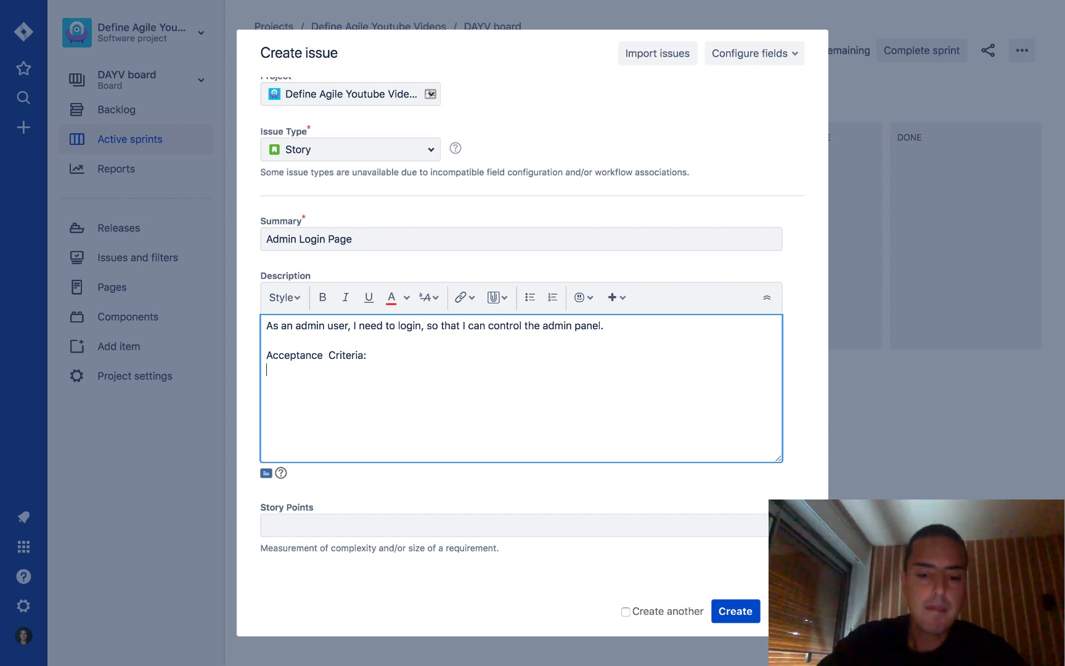
Write the first criterion: admin user can login via valid Username and Password
text(Admin u)
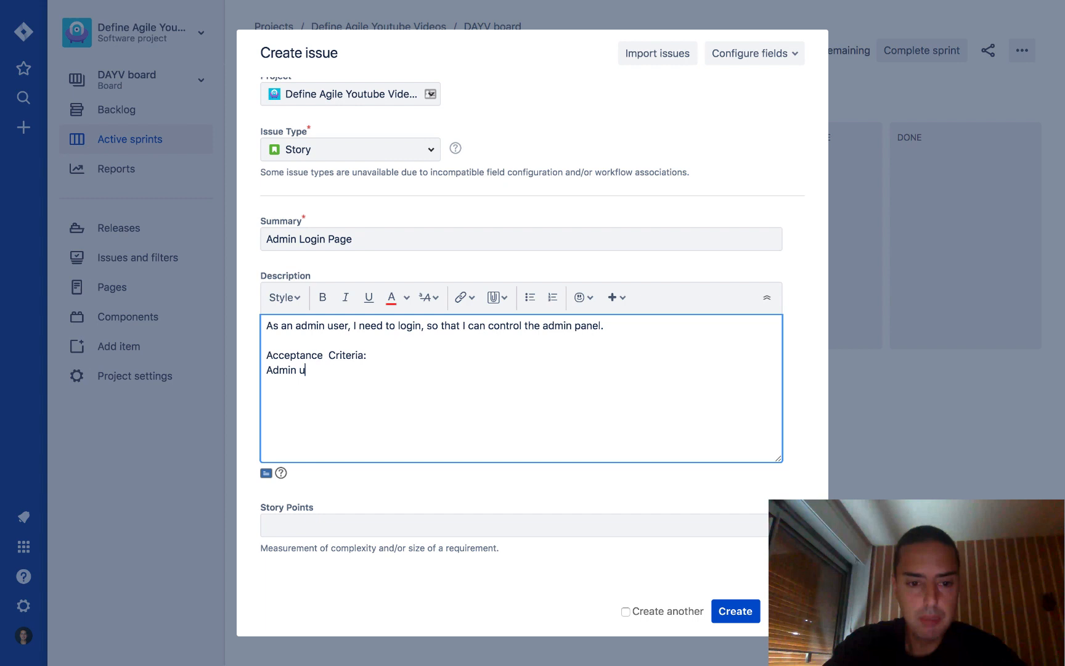
text(ser needs to)
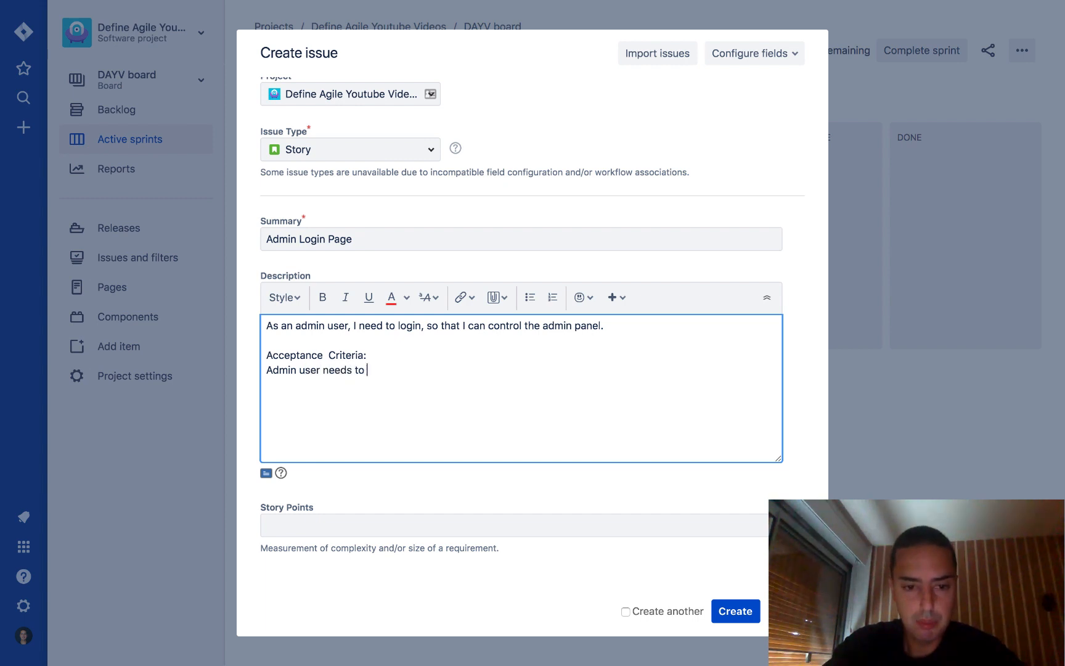
text(be able to)
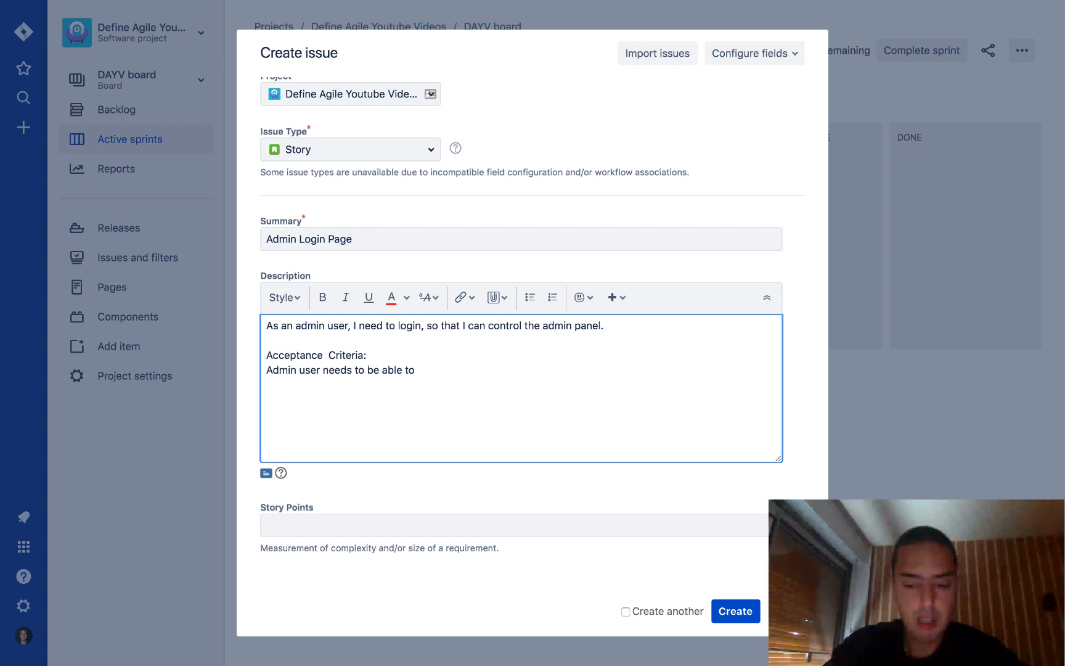
text(Lo)
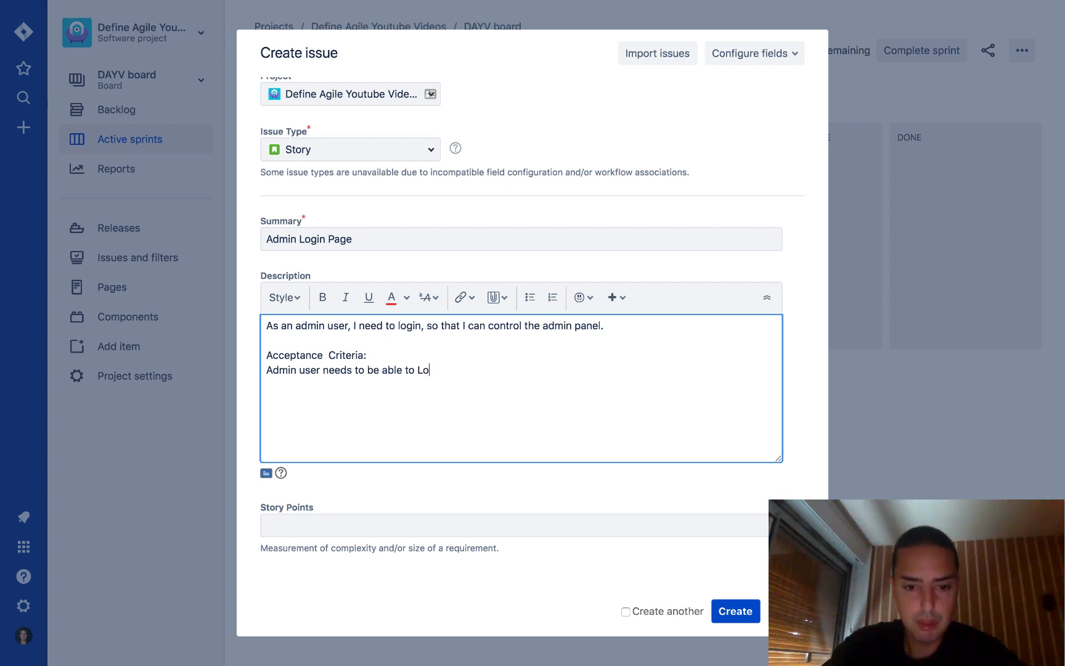
text(gin via putting)
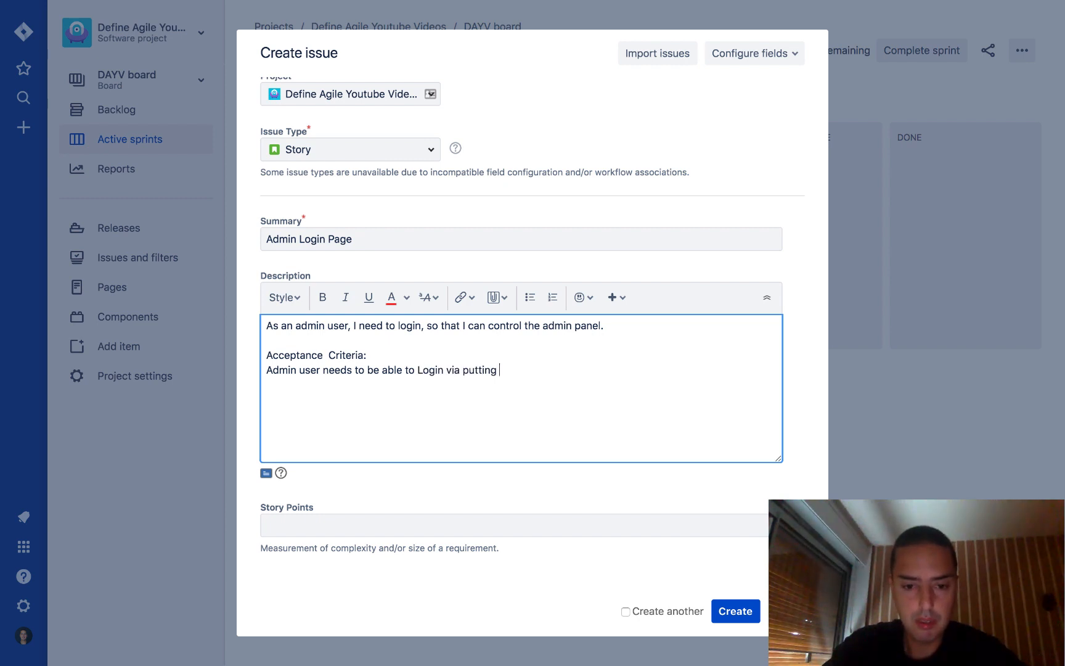
text(valid Usernam)
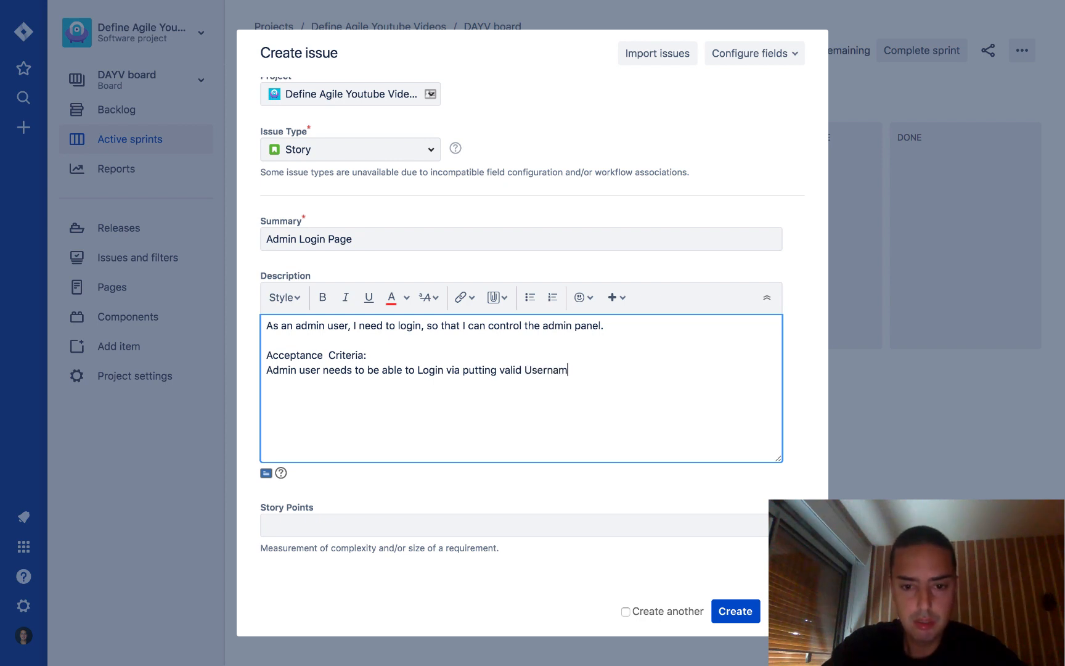
text(e and Password)
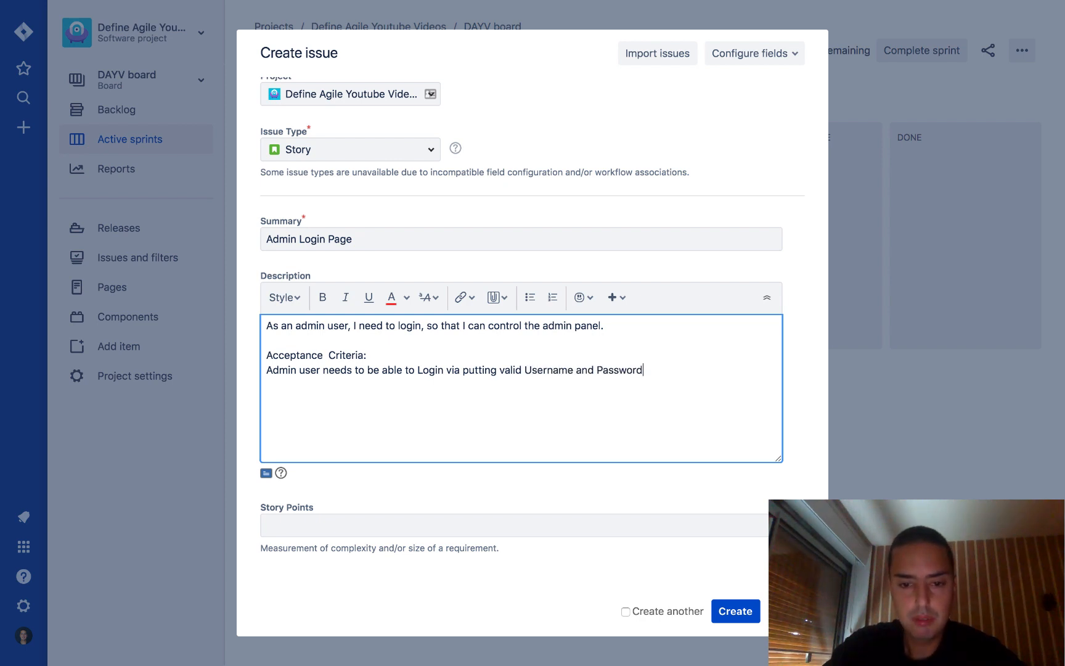
Write the second criterion: an error message appears when username or password is invalid
text(If)
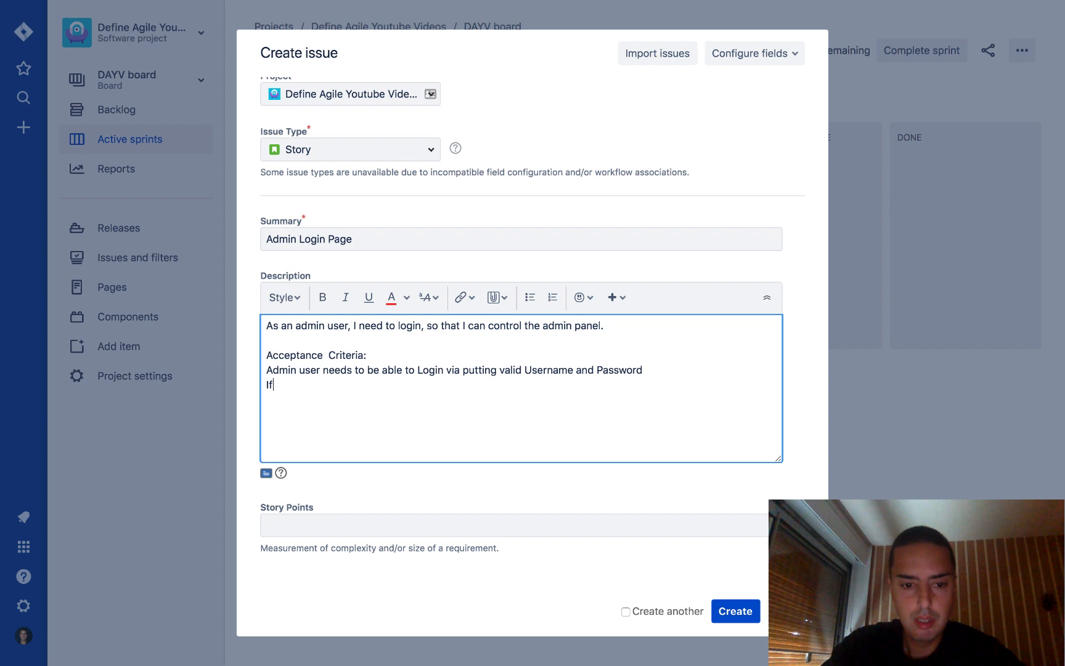
text(Username and Password are)
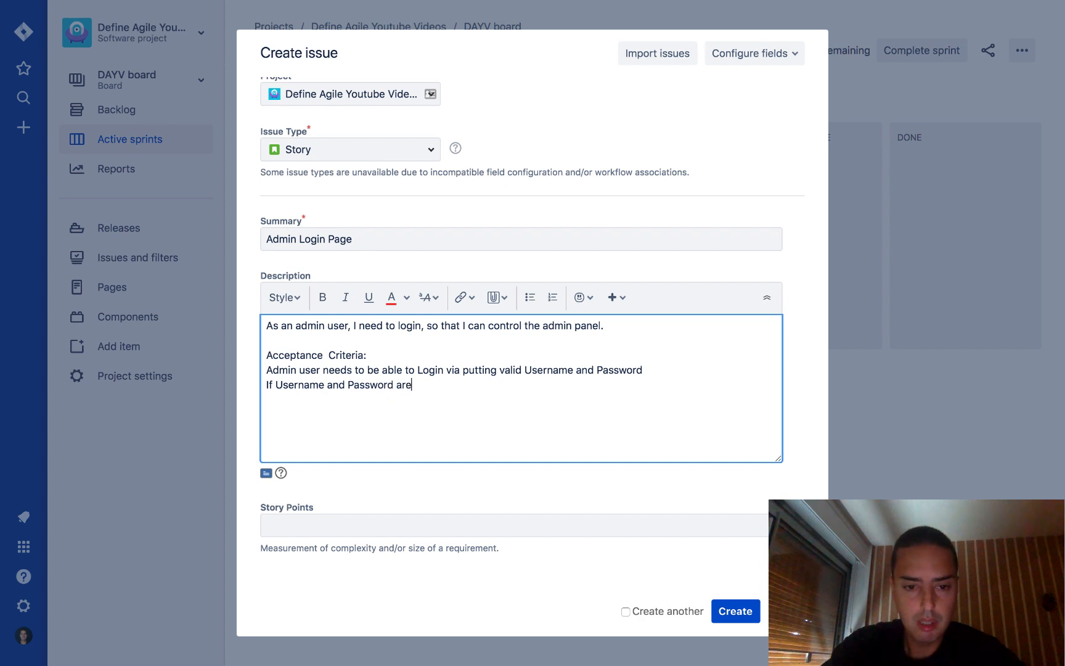
text(invalid -)
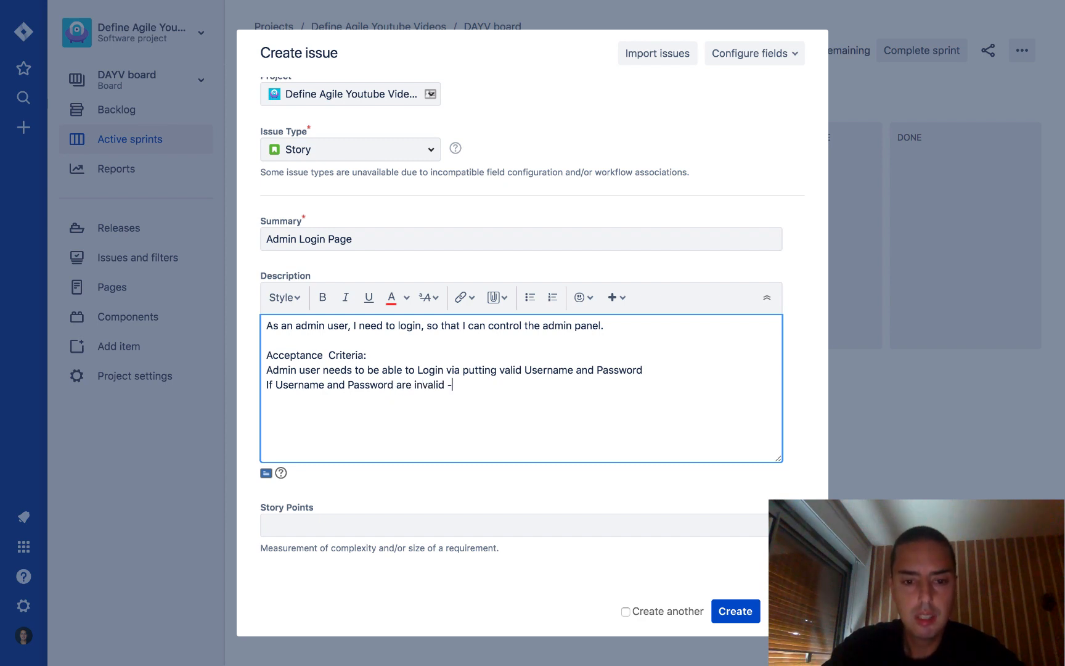
text(error ")
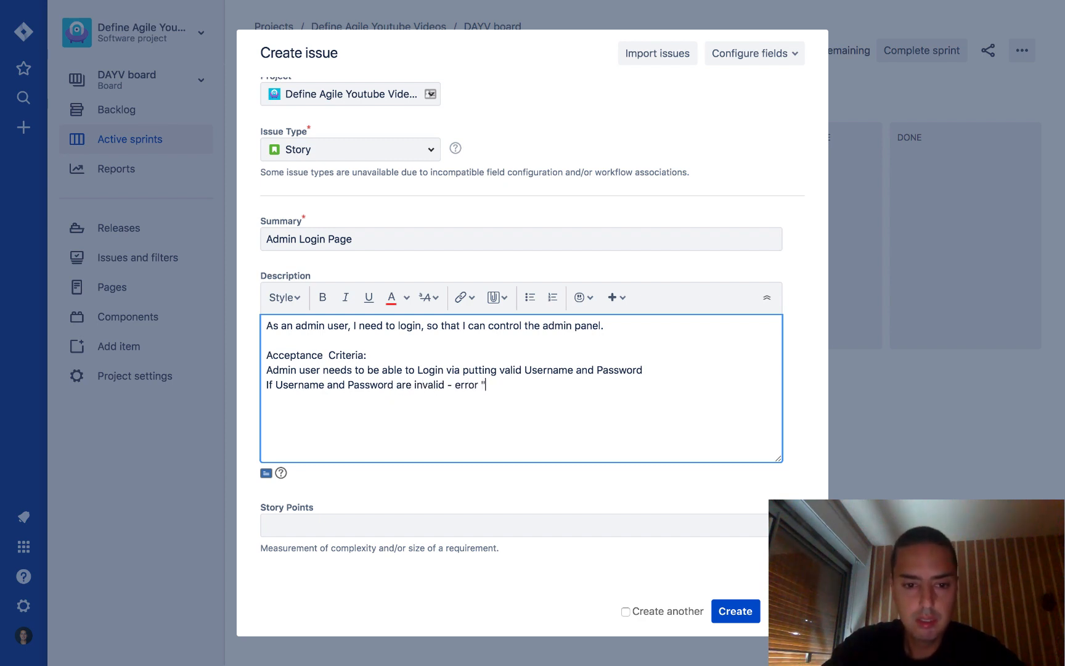
text(PLease)
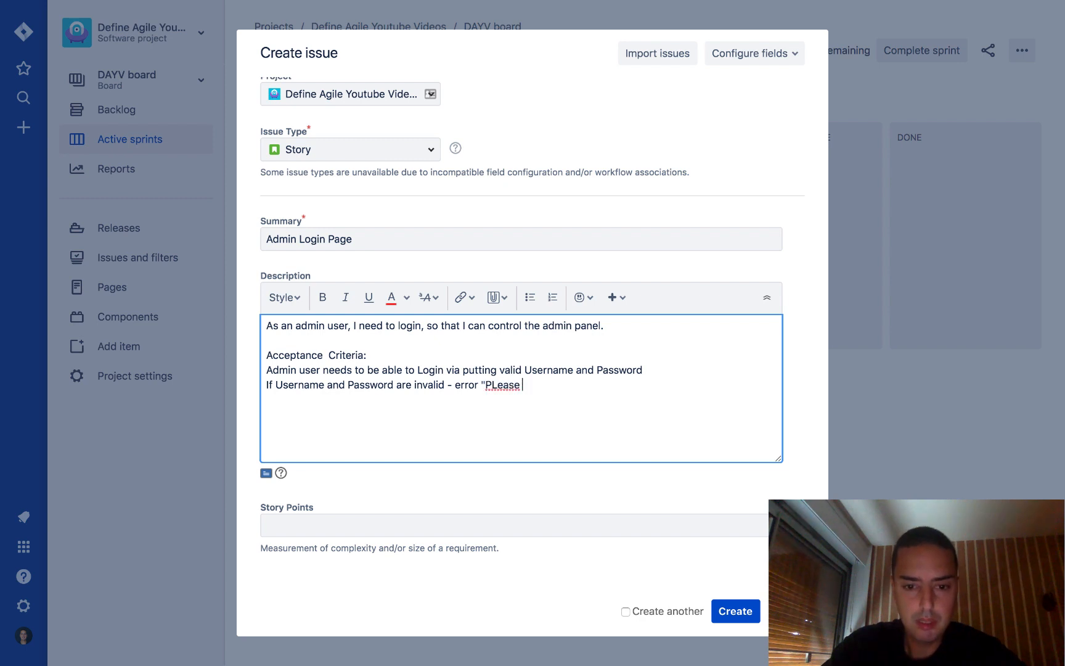
key(Backspace)
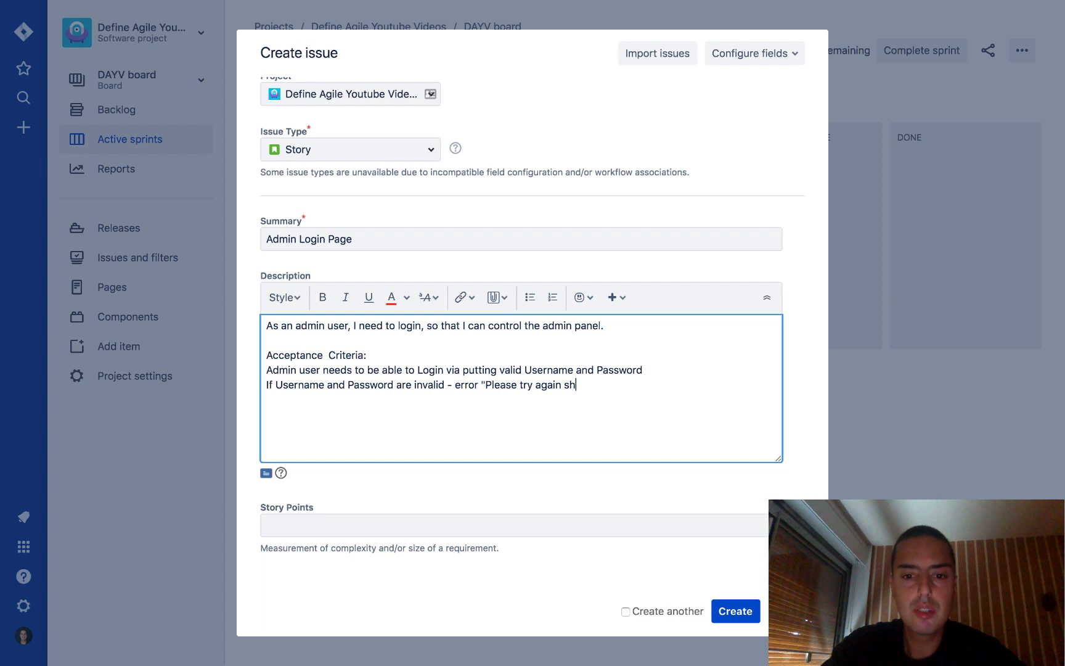
text(ould appear")
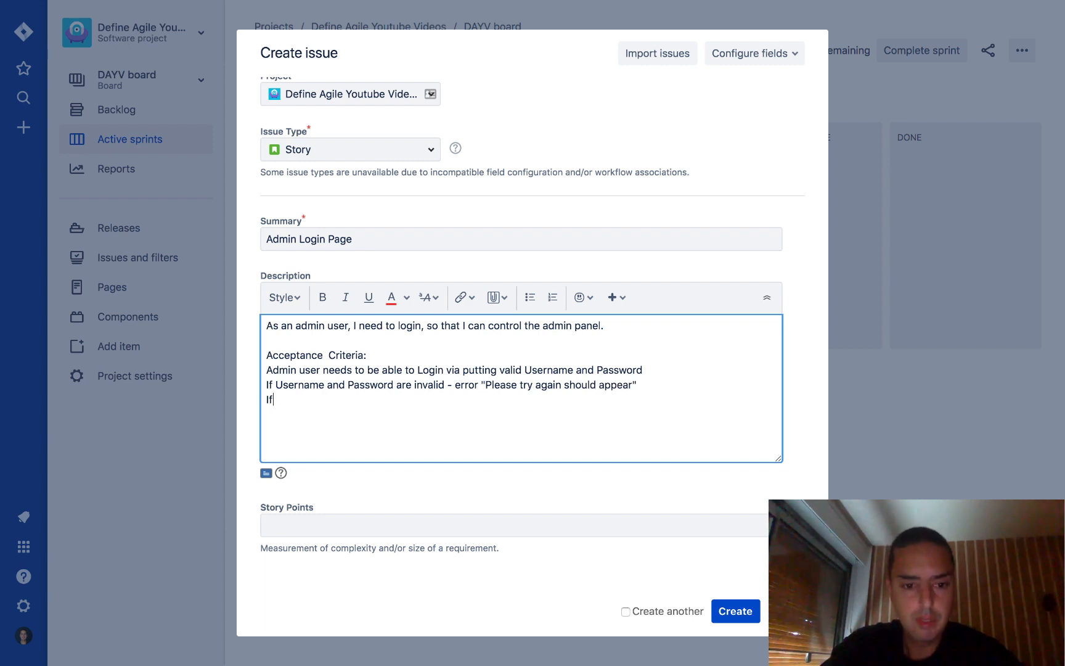
Write the third criterion: error 'Please provide both username and password' appears when either is missing
text(no username or password is provided,)
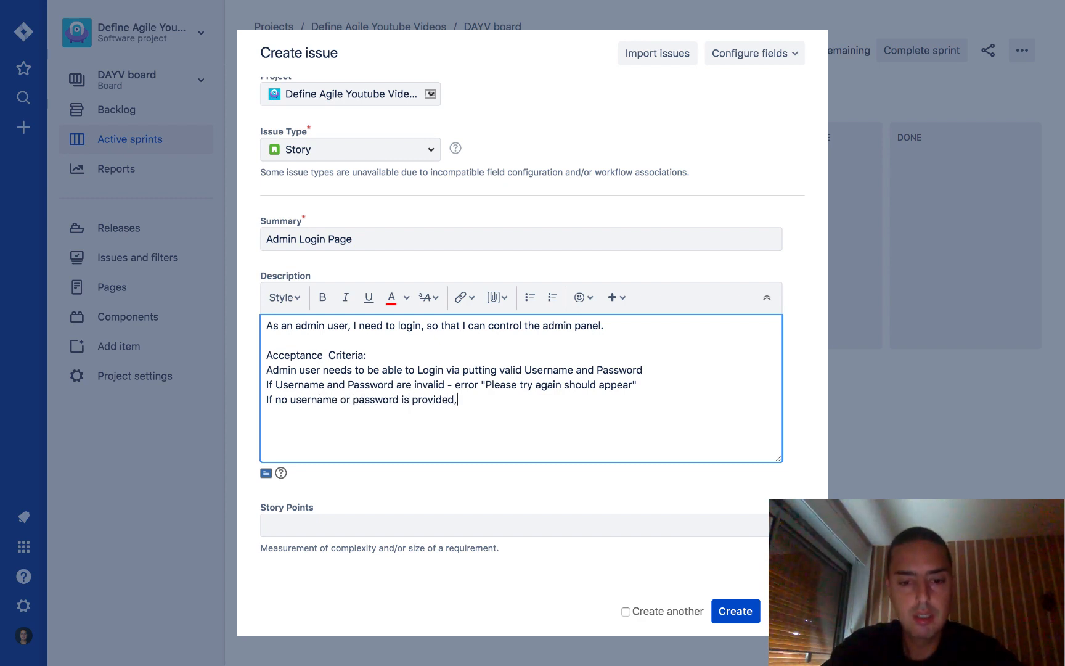
text(error "Pl)
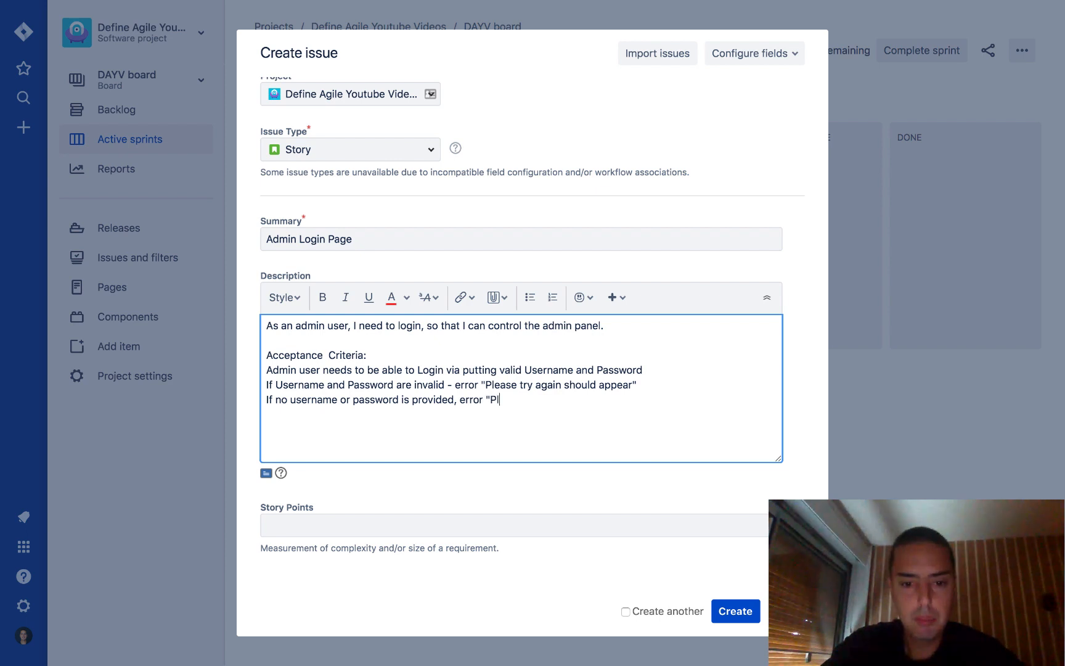
text(ease provide)
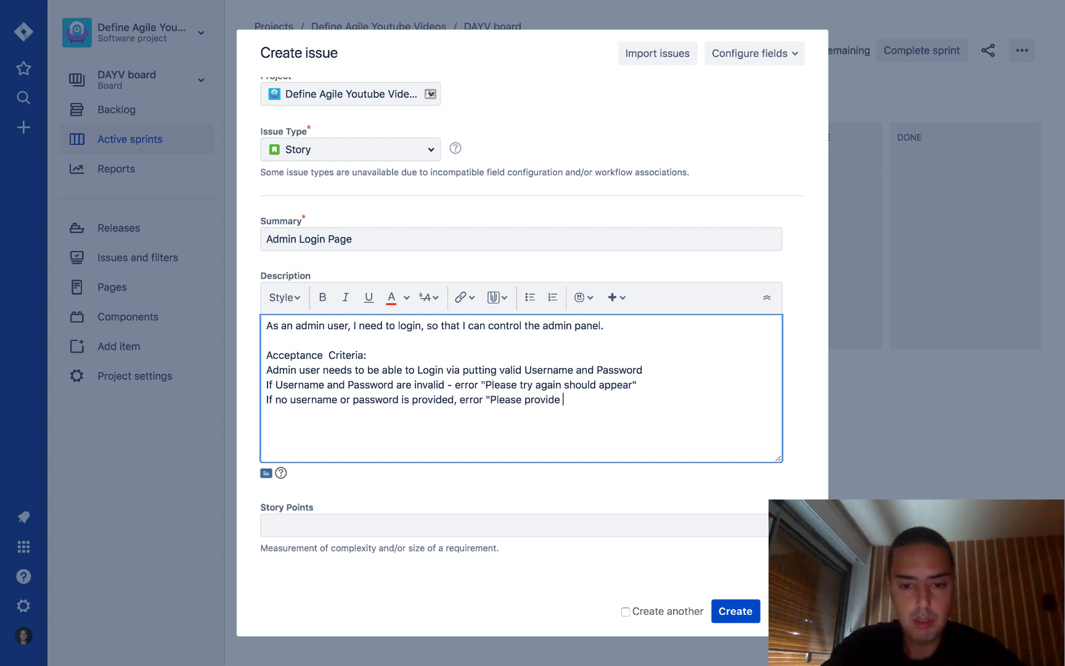
text(both username and pa)
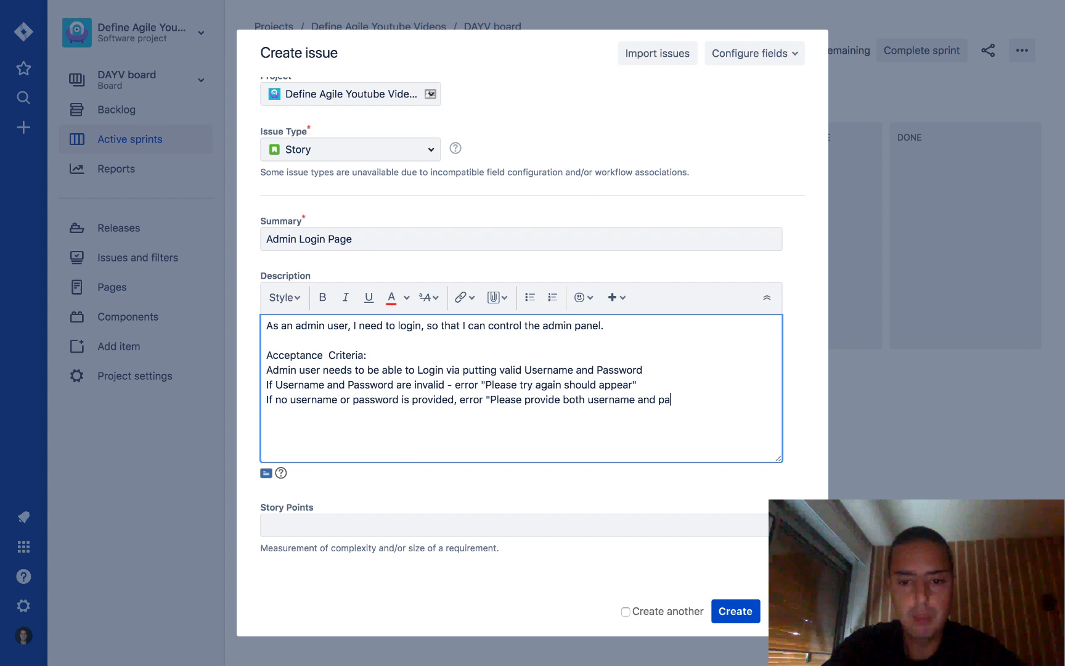
text(ssword)
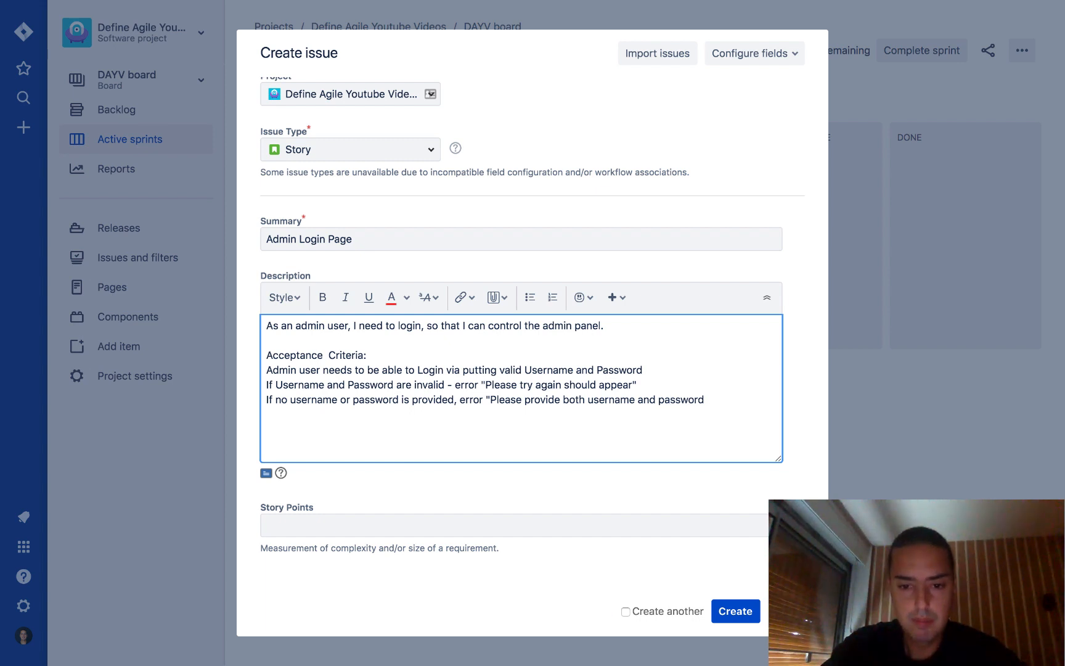
text(" should appear)
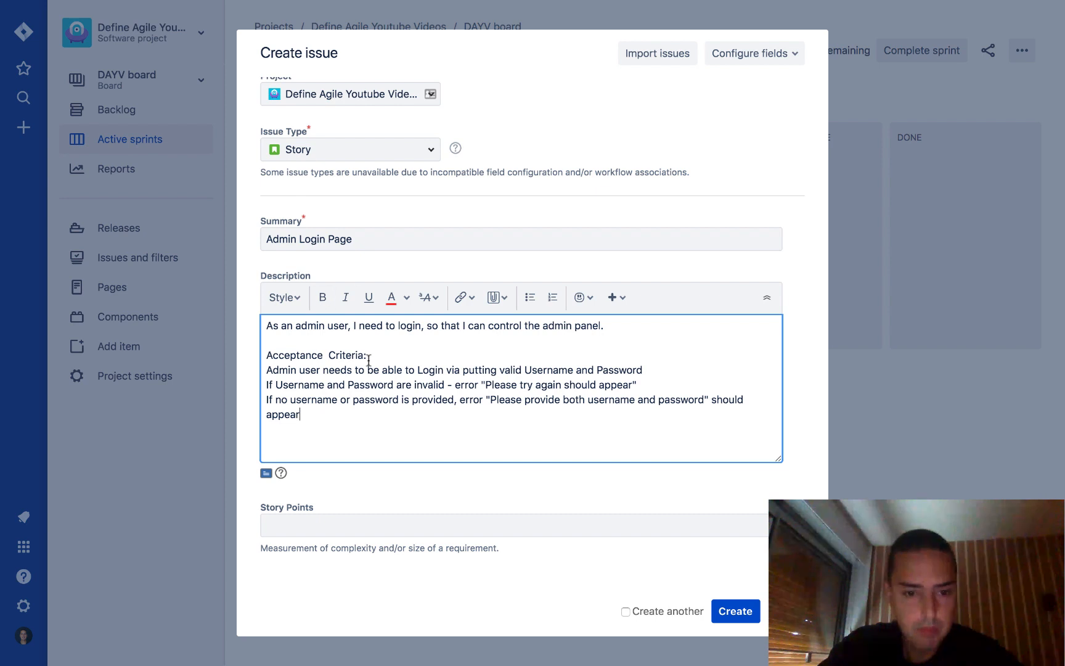
Place the cursor at the Acceptance Criteria heading to bold it and number the criteria
click(322, 297)
text(4.)
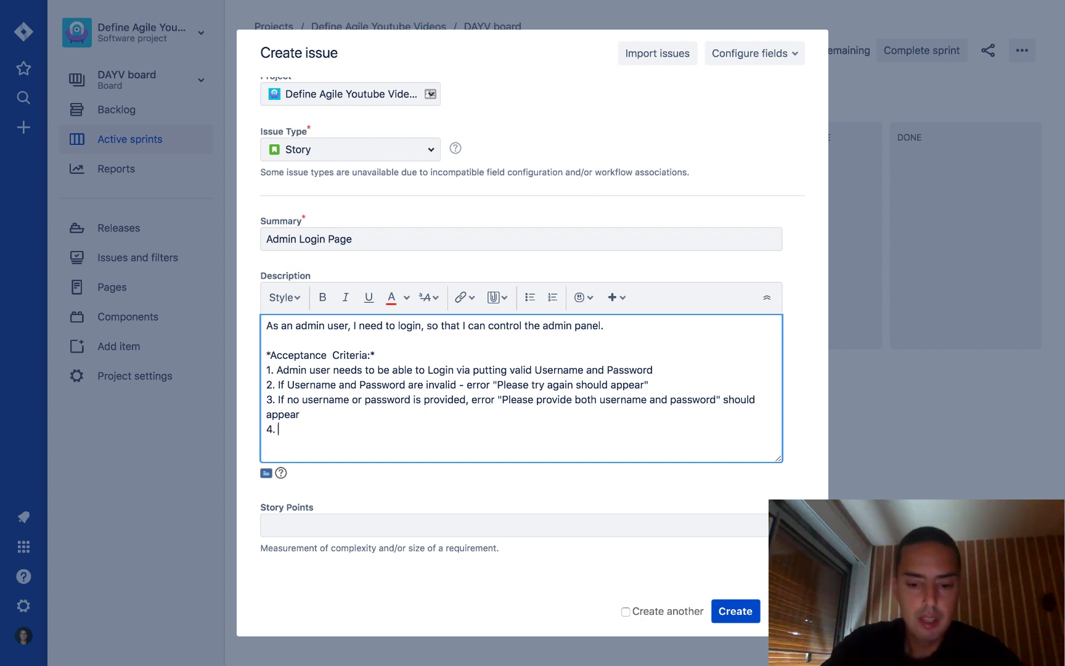
Write the fourth criterion: if everything is valid the user is redirected to /dashboard
text(IF everythin)
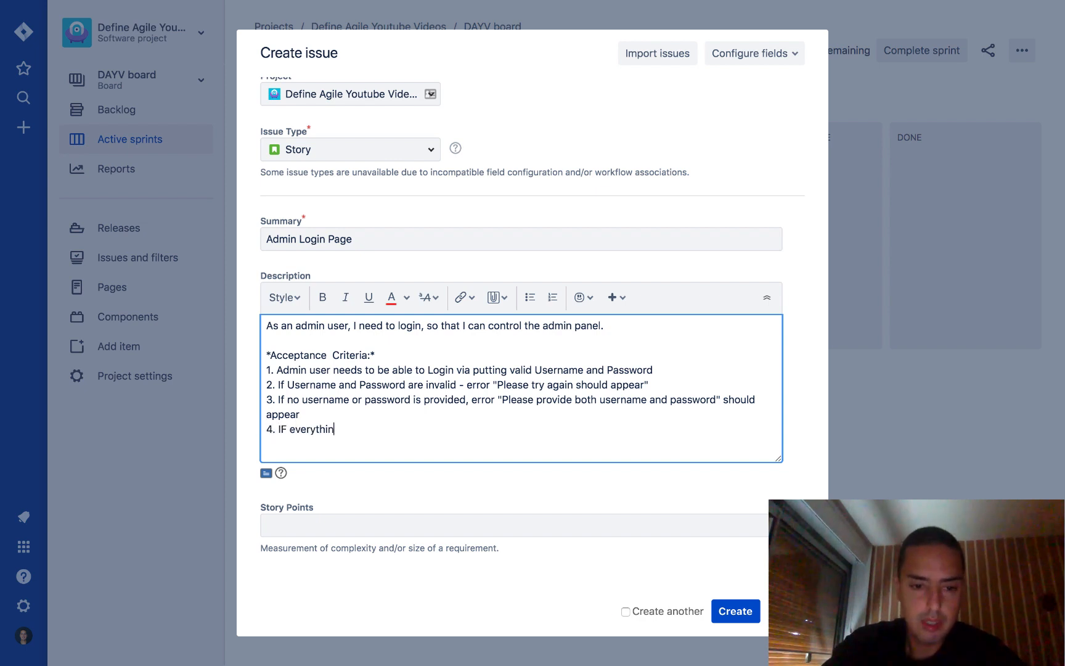
text(g is valid user should)
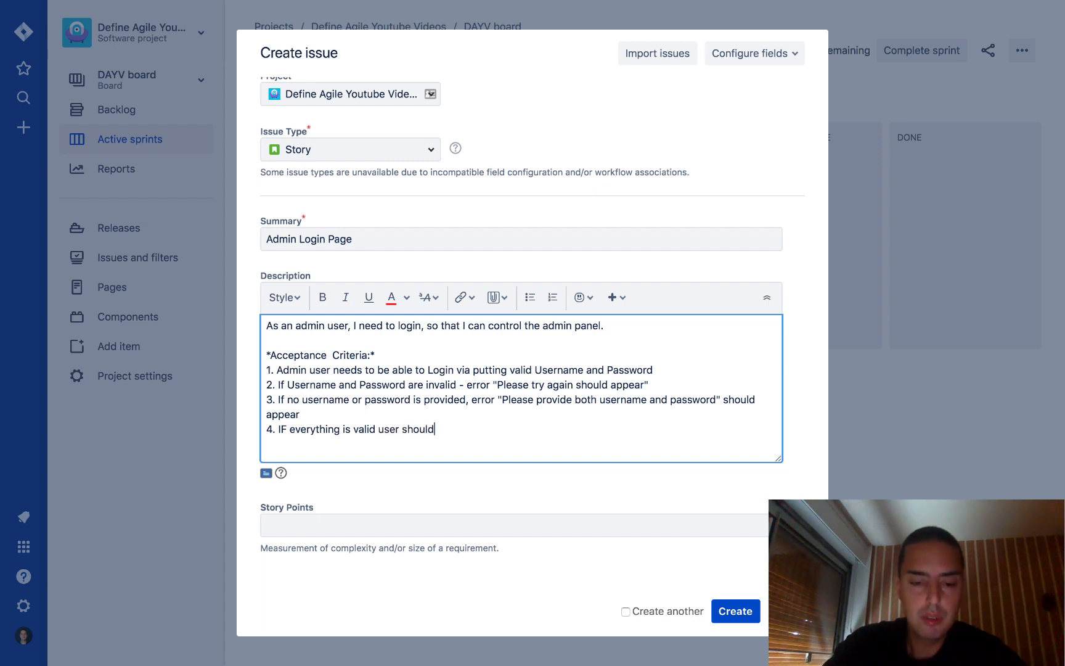
text(be redir)
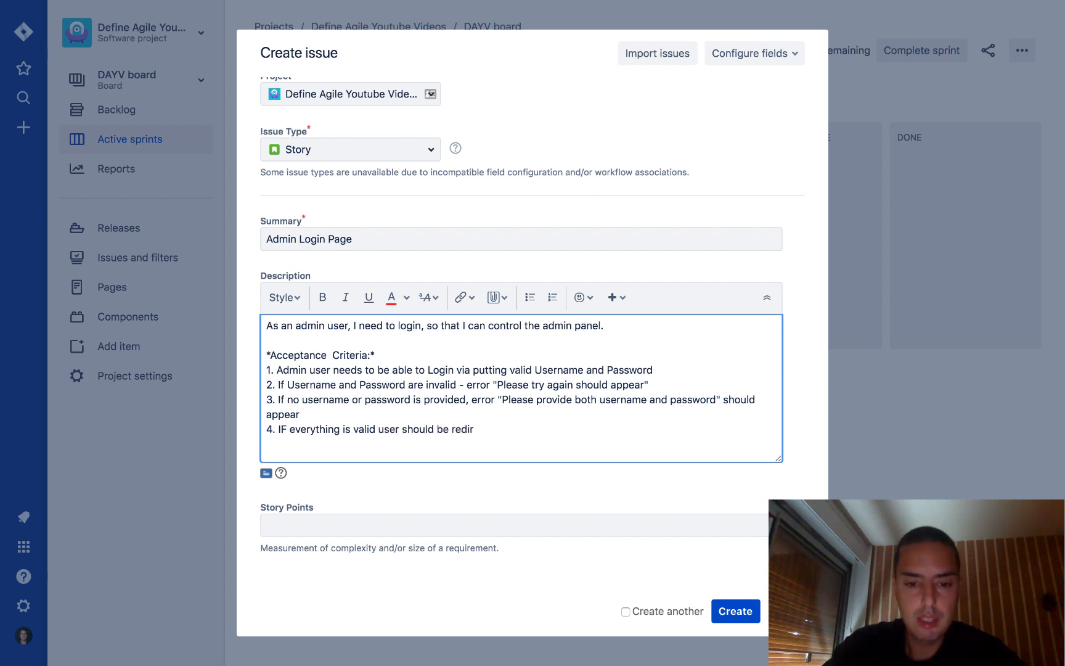
text(ected)
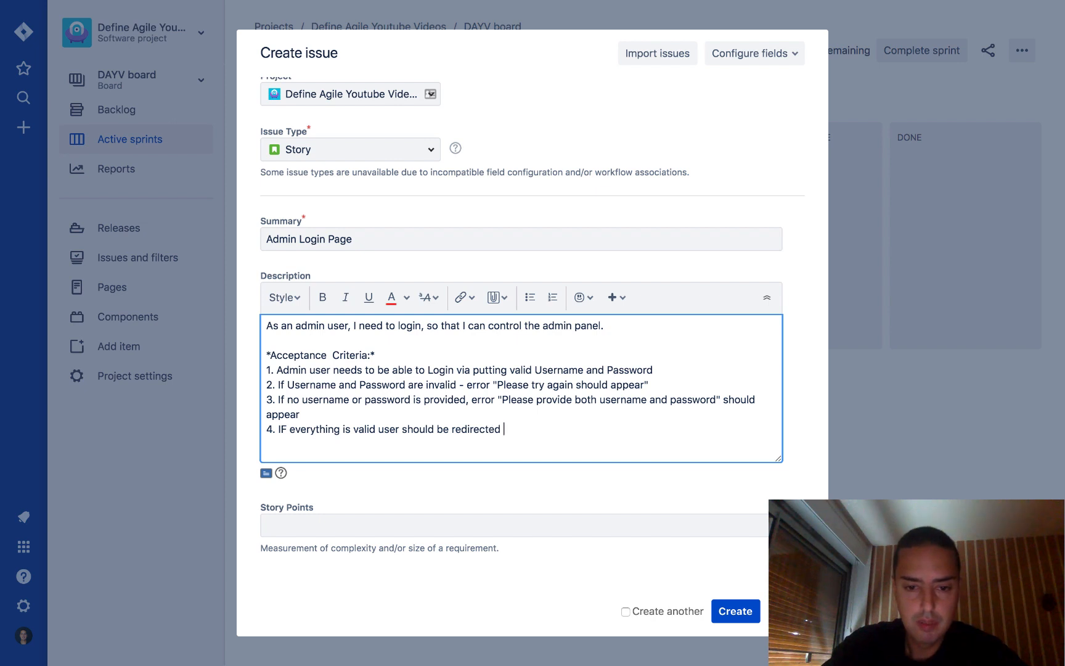
text(to /d)
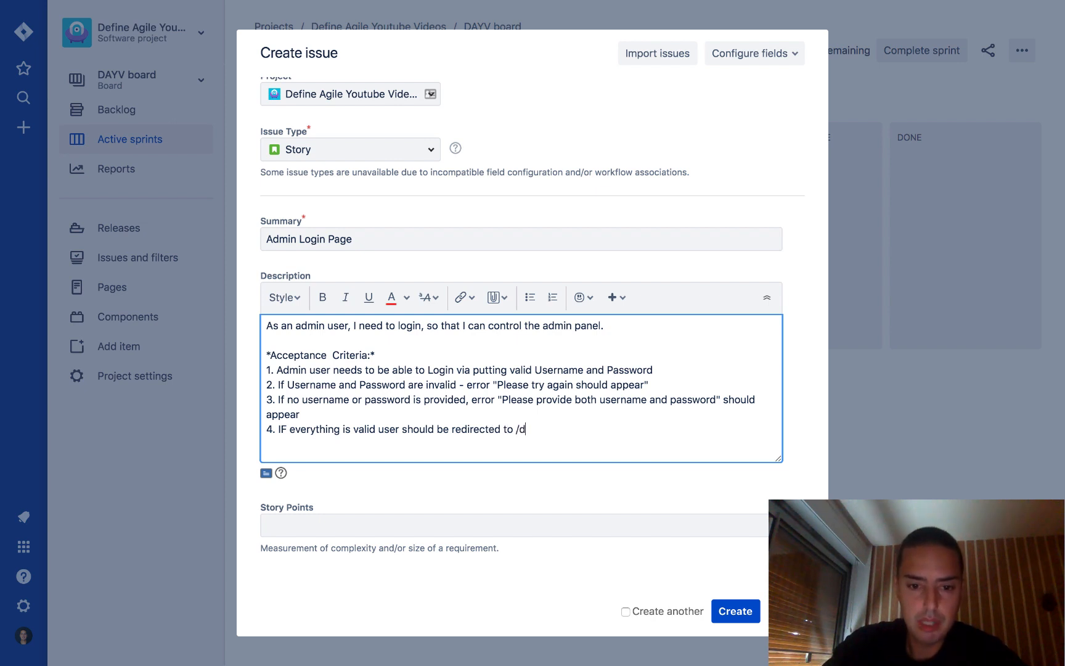
text(ashboard)
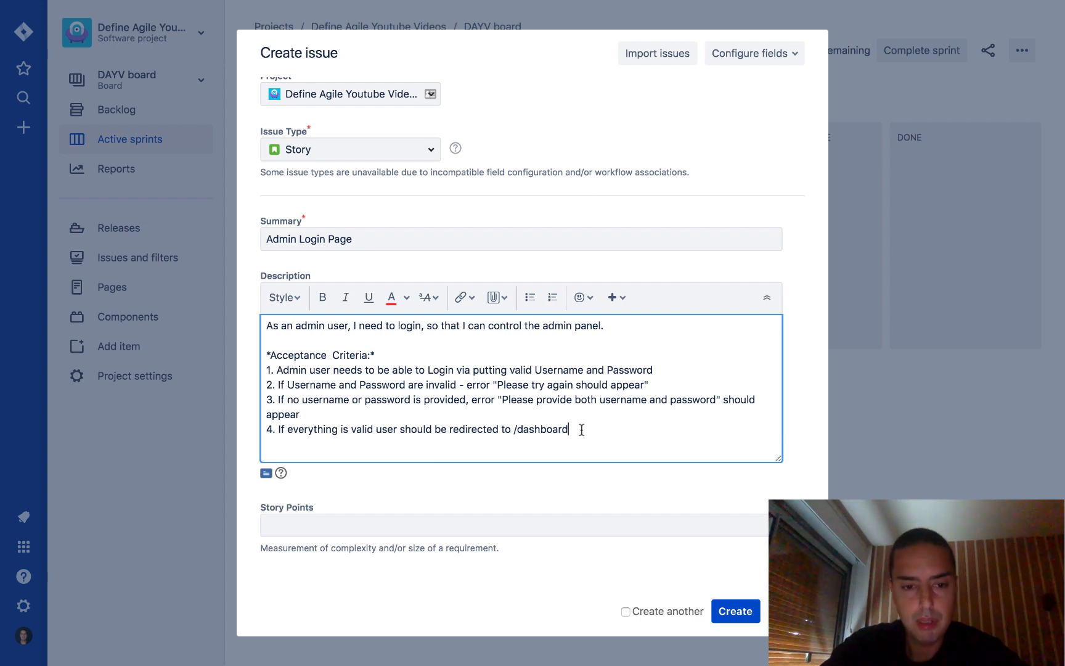
Add a fifth criterion: user should see the form by going to /login page
text(5)
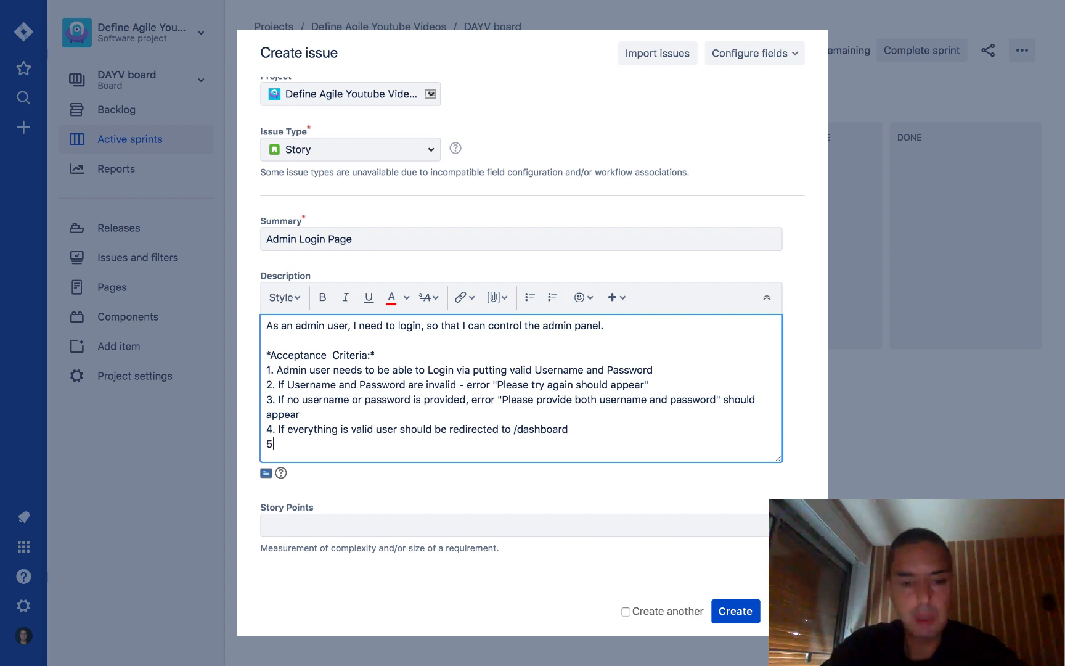
text(.)
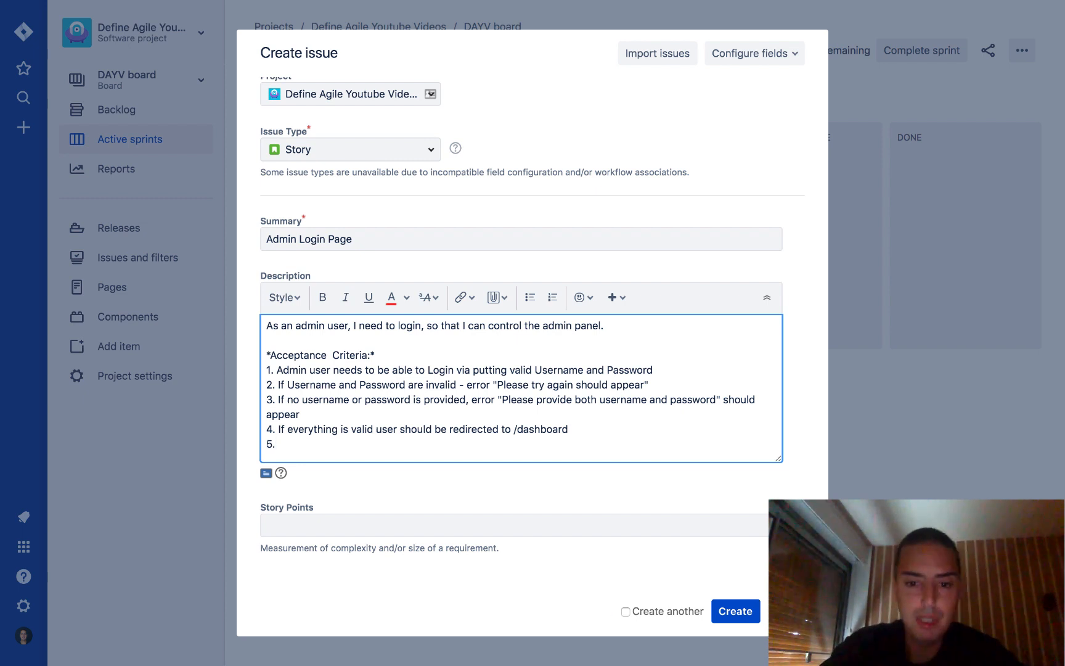
drag(268, 355, 652, 370)
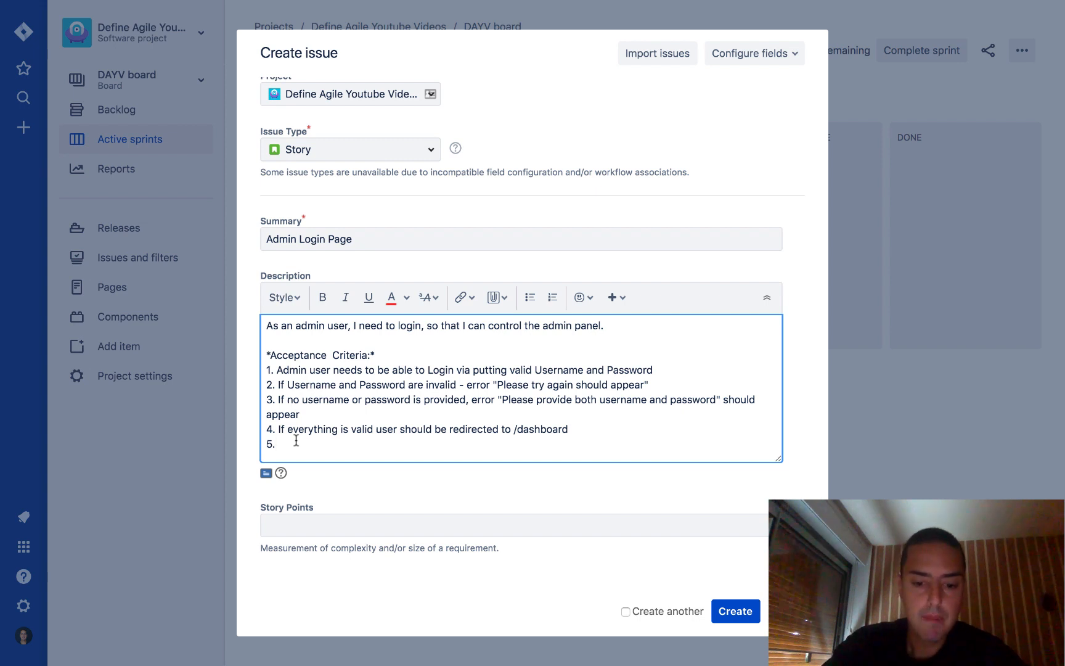
text(User should see)
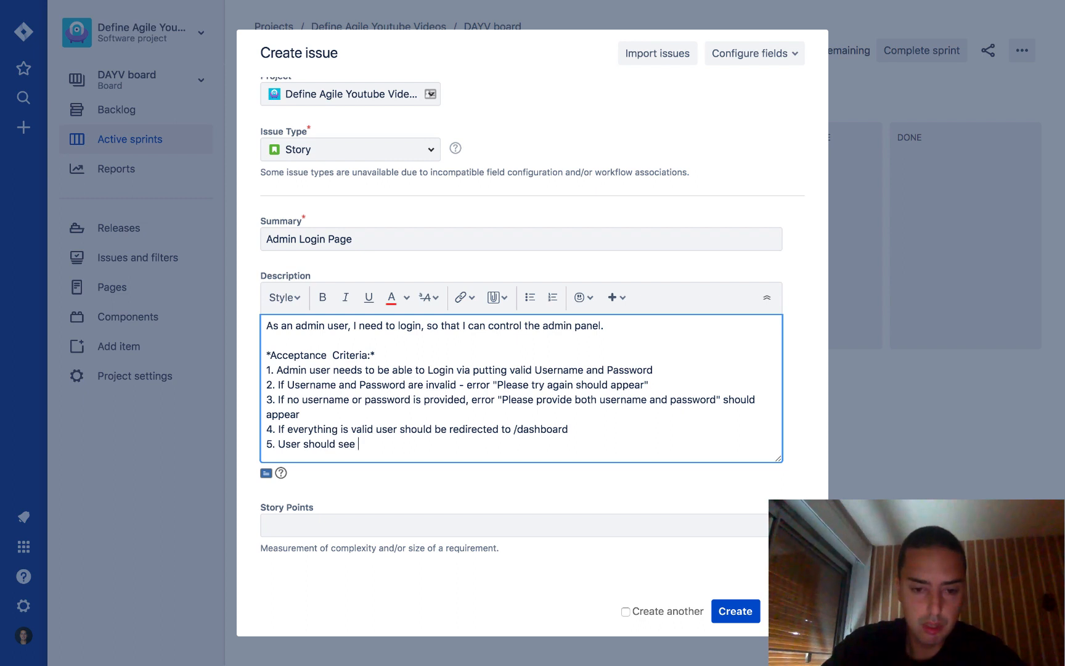
text(the form b y going to)
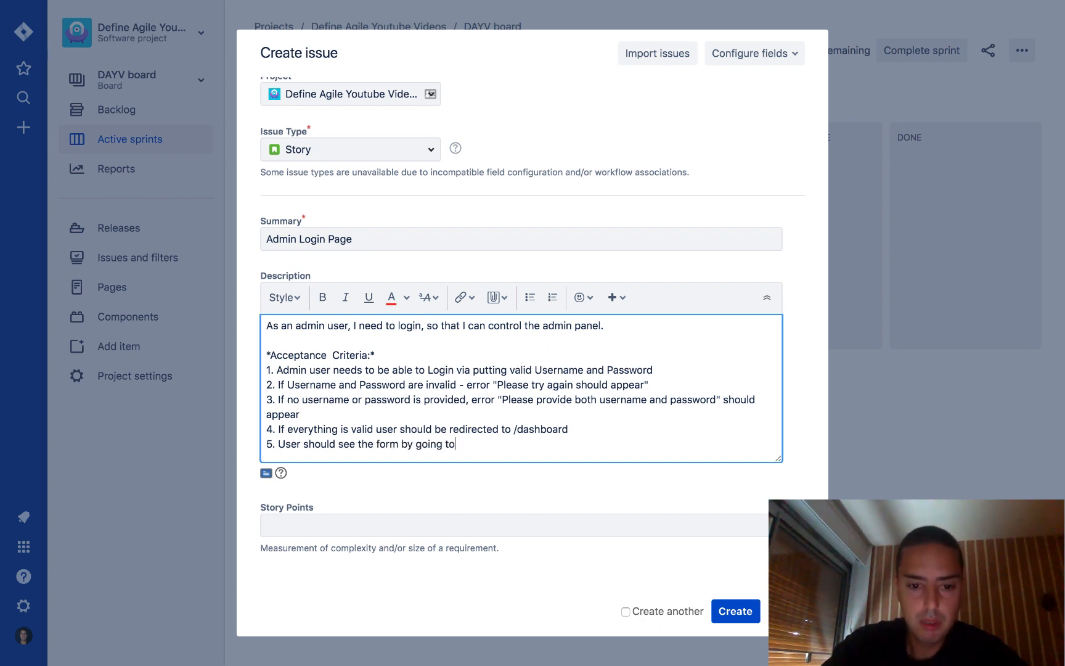
text(/login page)
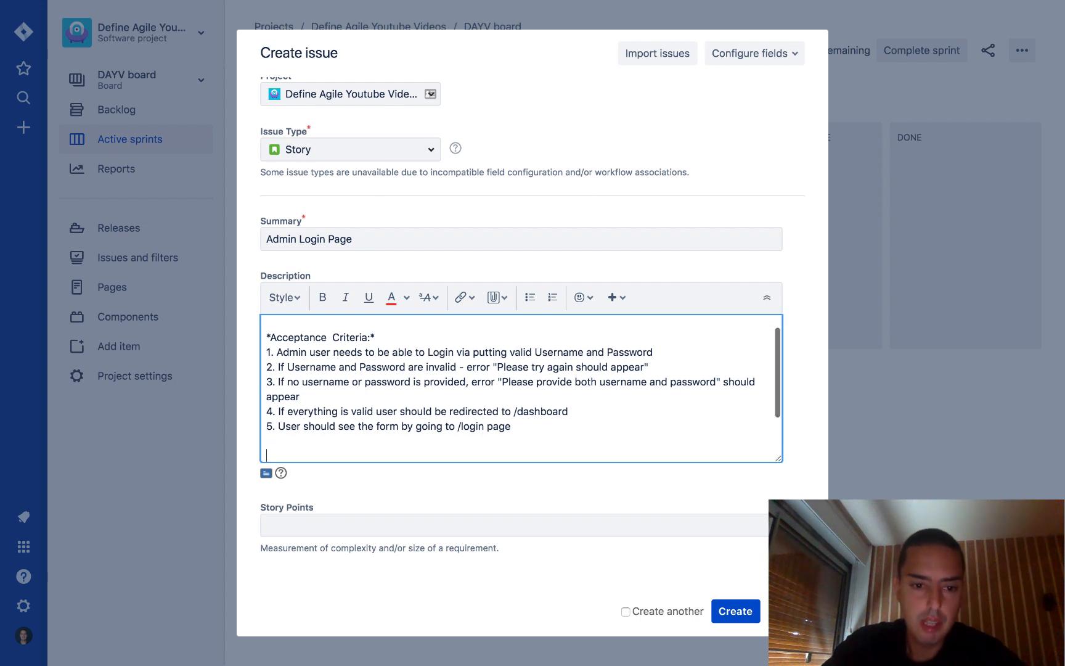
Add a bold 'Description:' heading below the acceptance criteria
text(Desc)
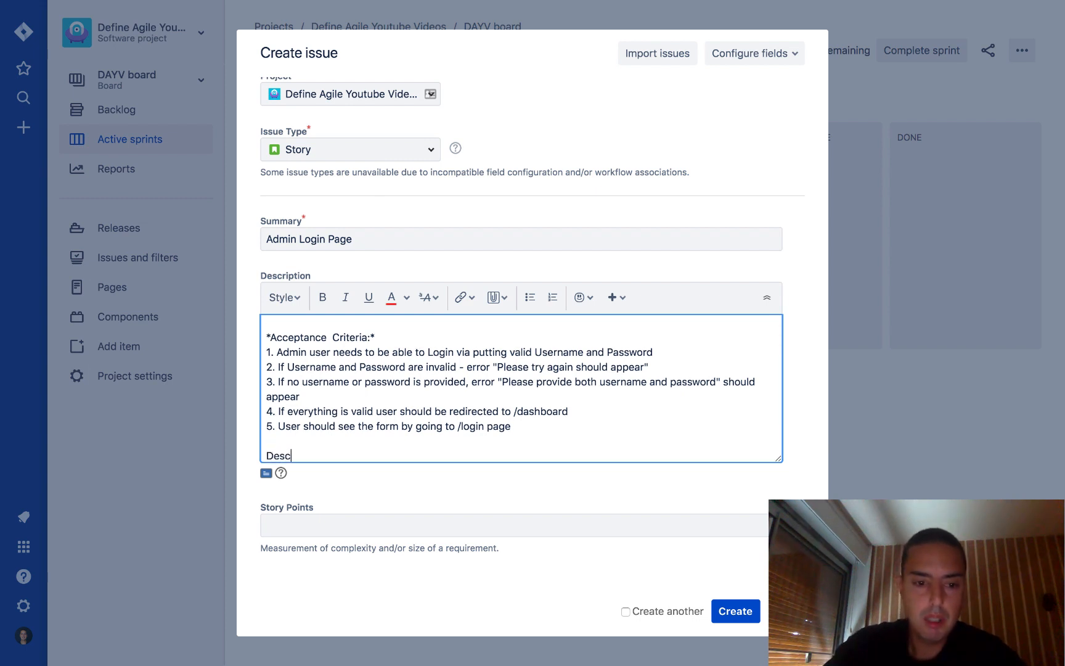
text(ription)
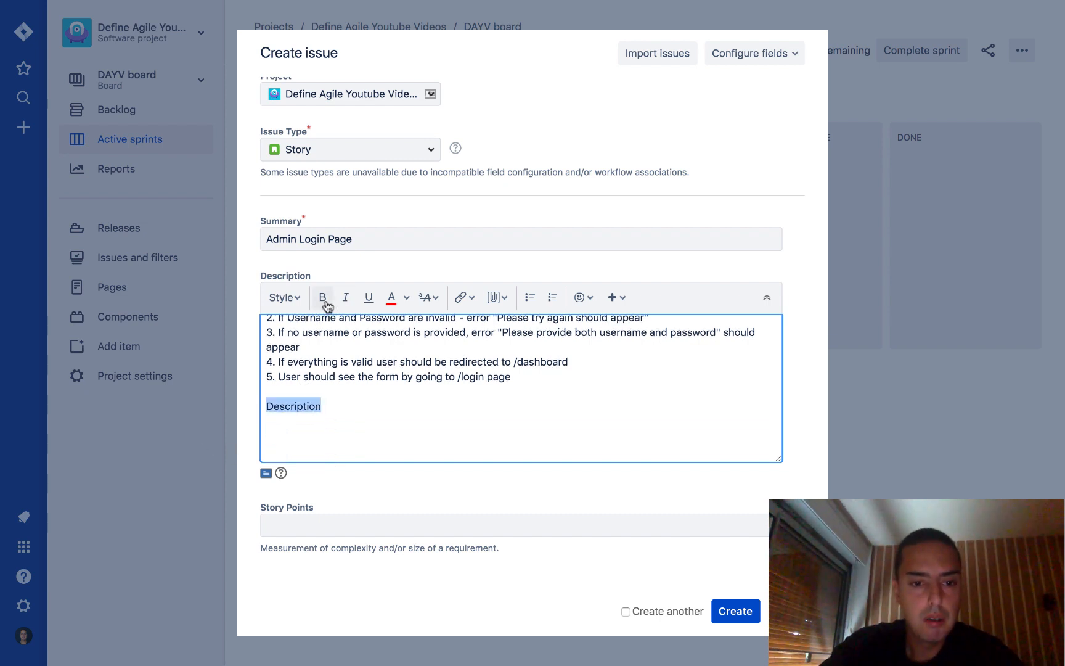
click(323, 297)
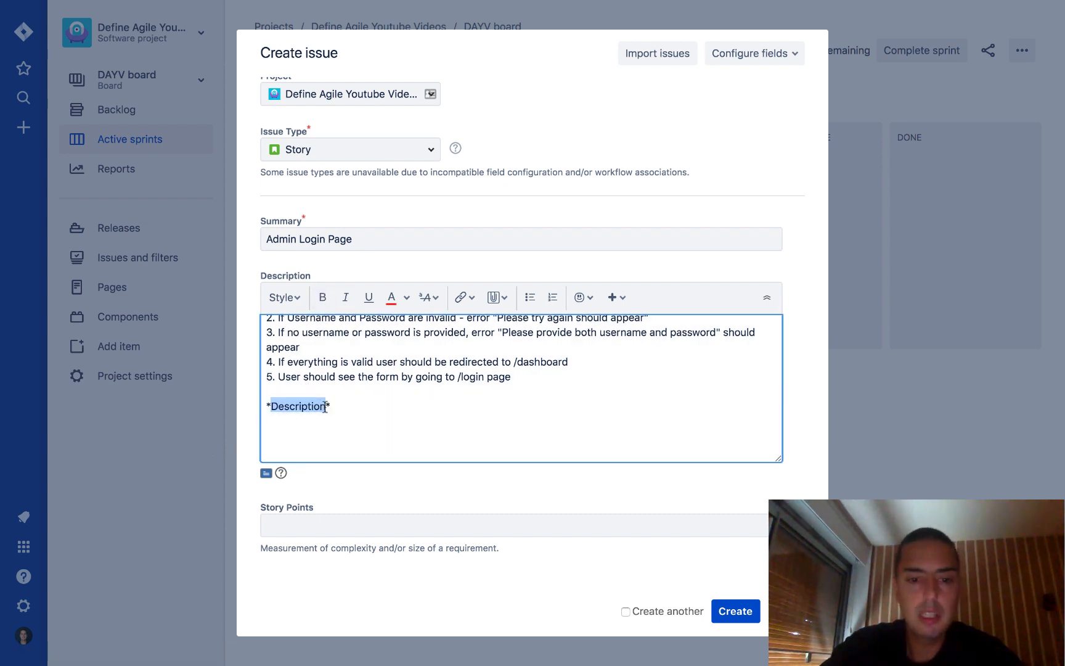
text(:)
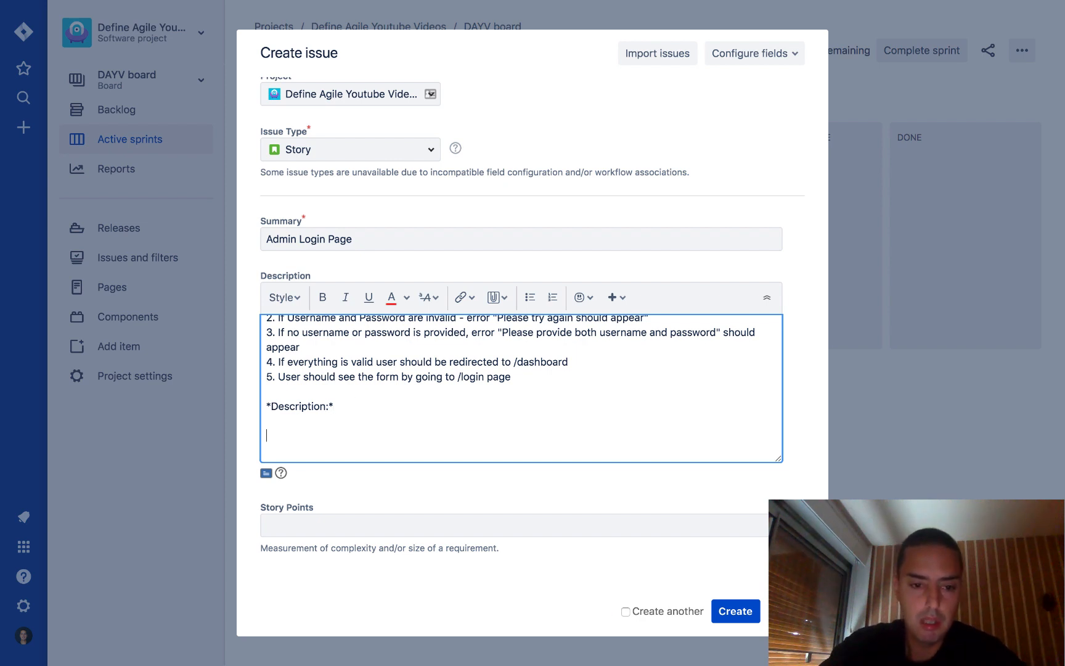
Write that the business decided to have an admin portal for admin users
text(As)
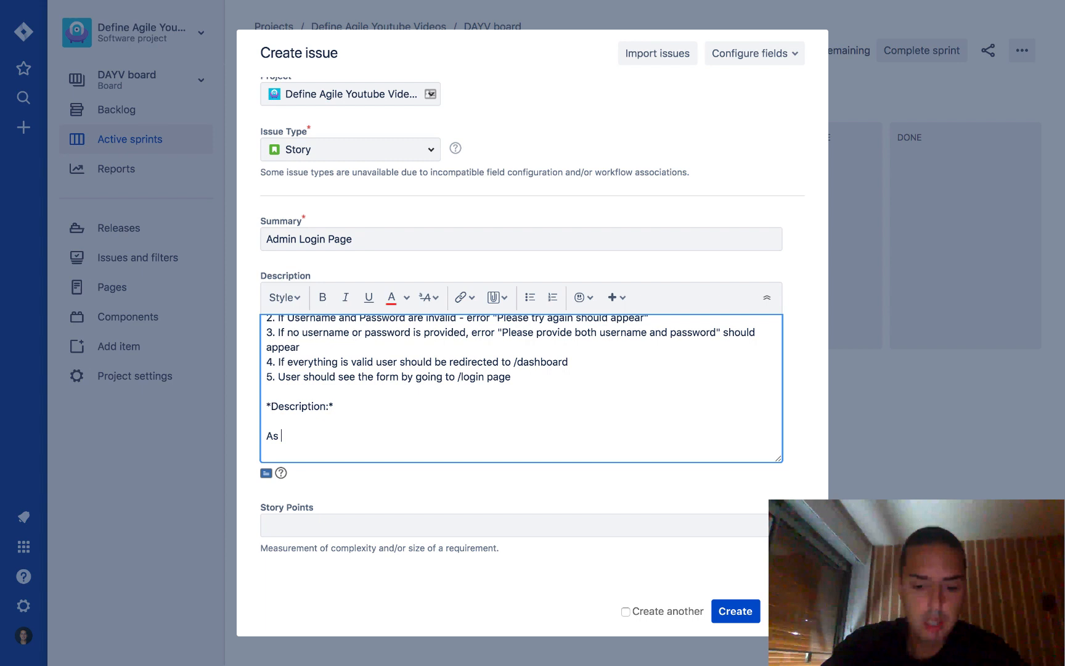
text(a business we de)
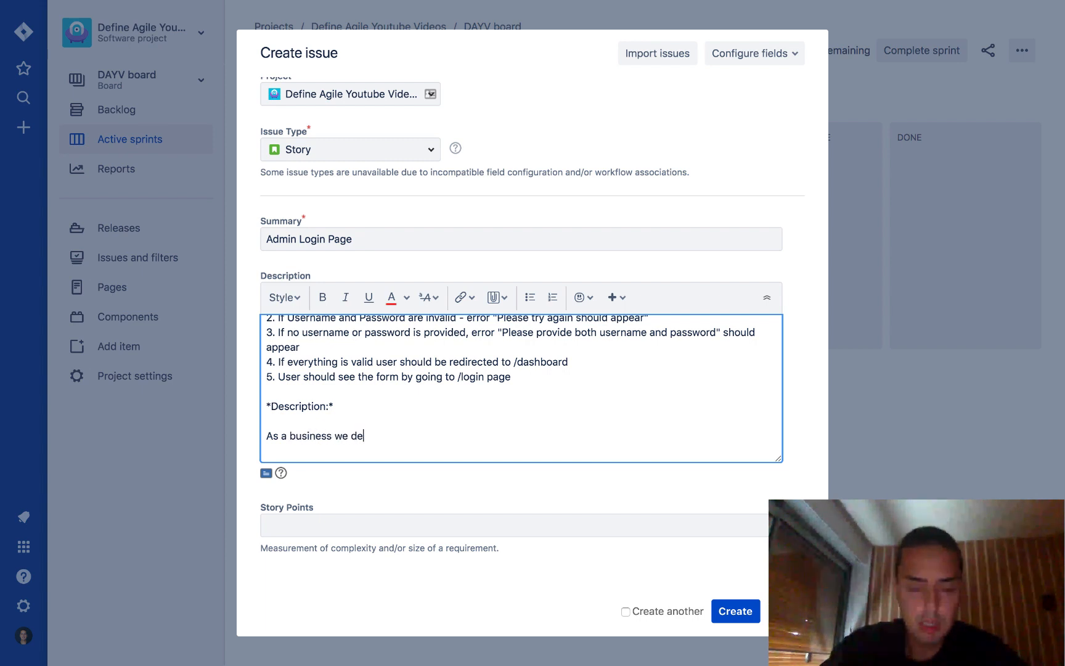
text(cided to)
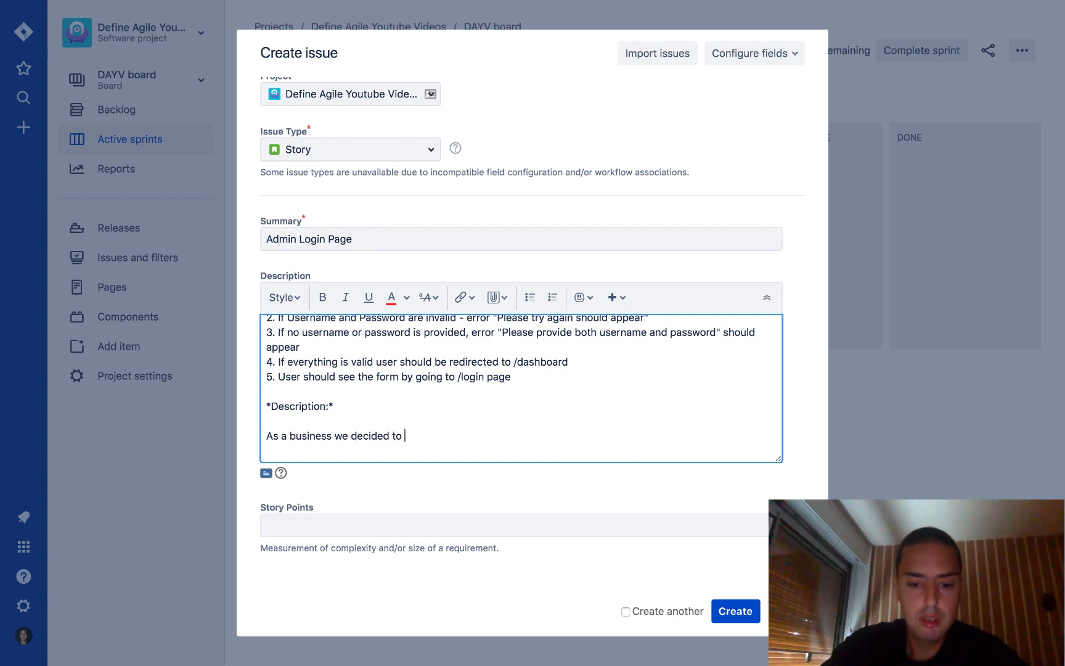
text(have an admin portal, this will be a first step, we want)
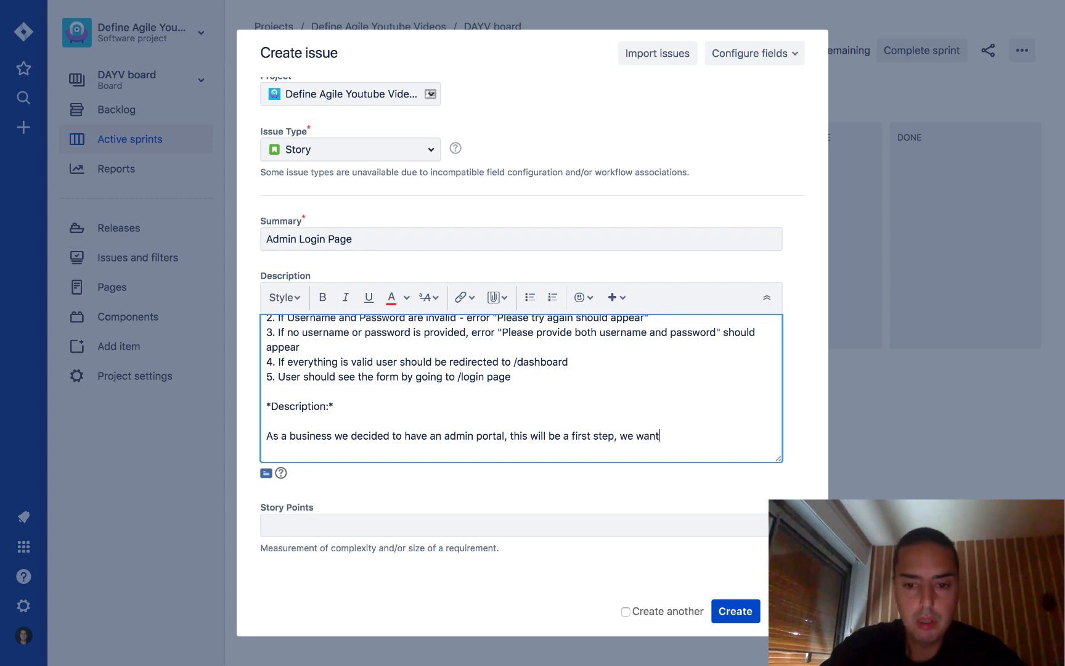
text(our admins to be able to have a separate login.)
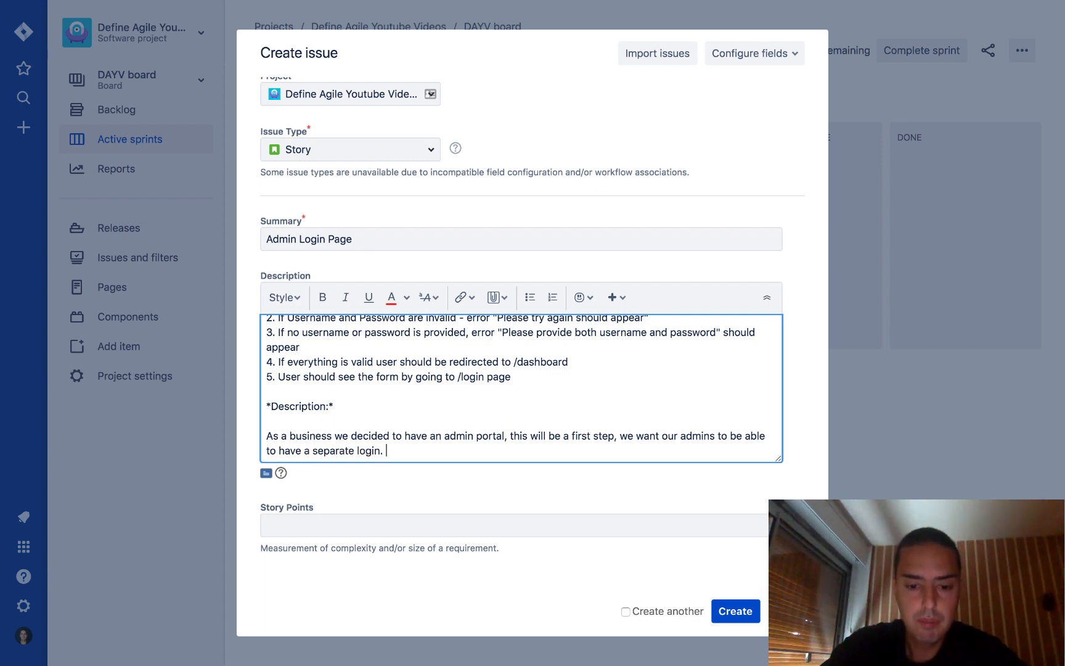
Continue the paragraph: admins log in at /admin/login while the current page stays at /login
text(This)
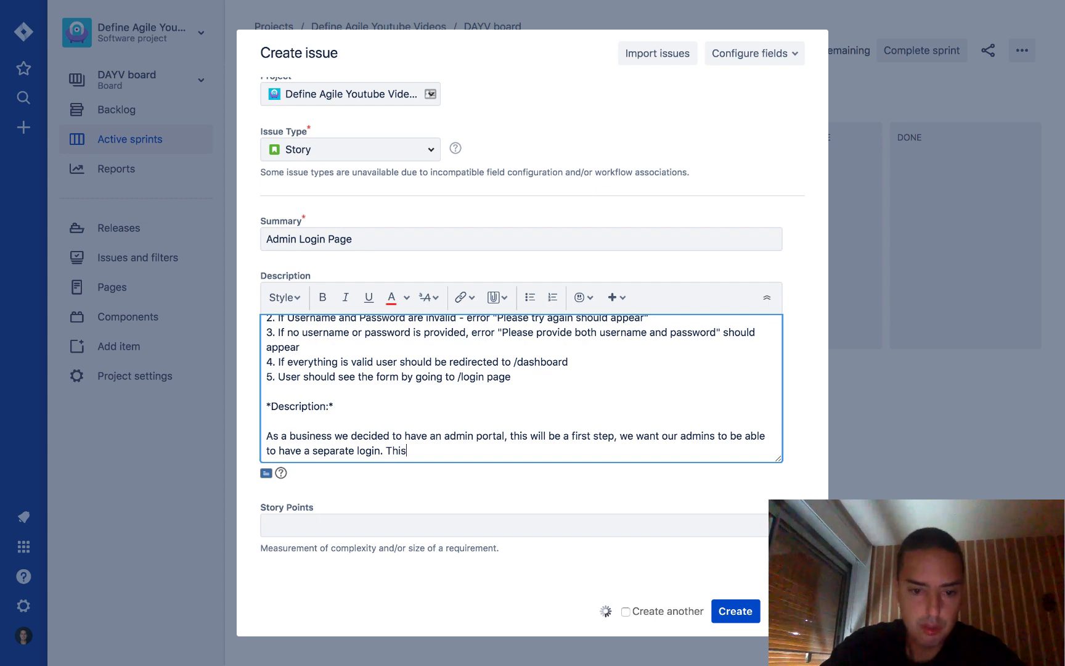
text(portal will leave admin)
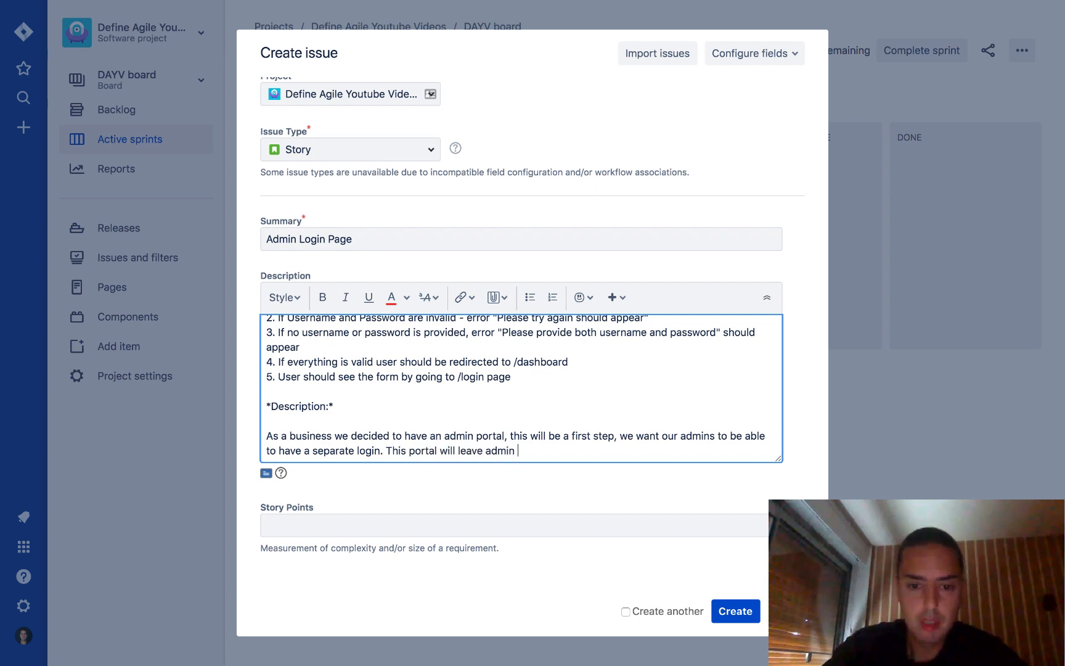
text(/admin/login, the)
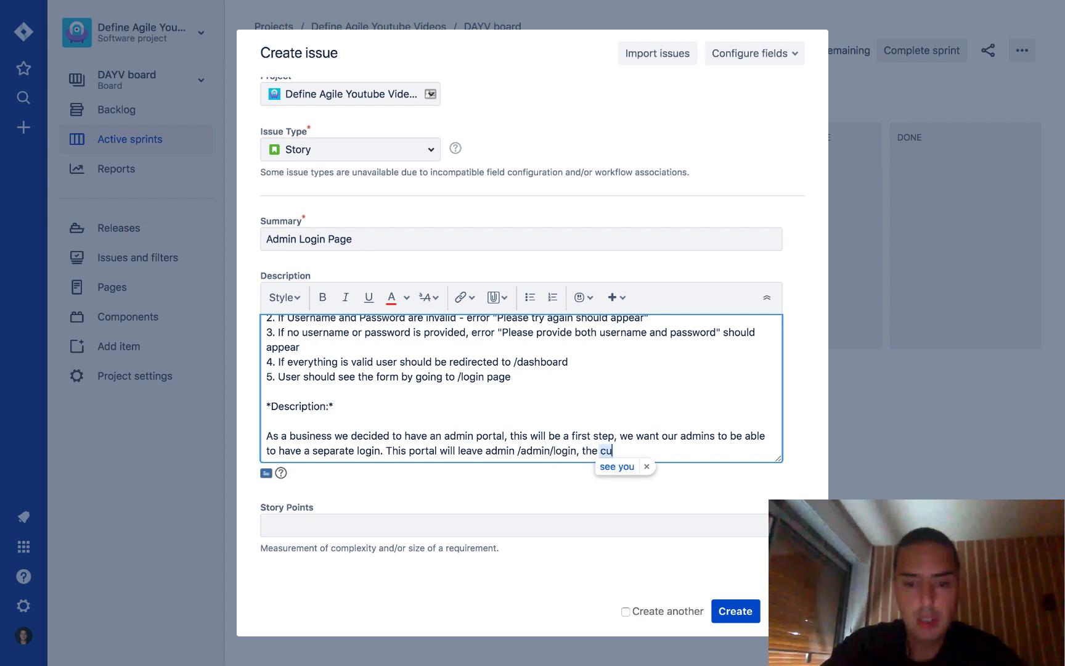
text(current page will be /login.)
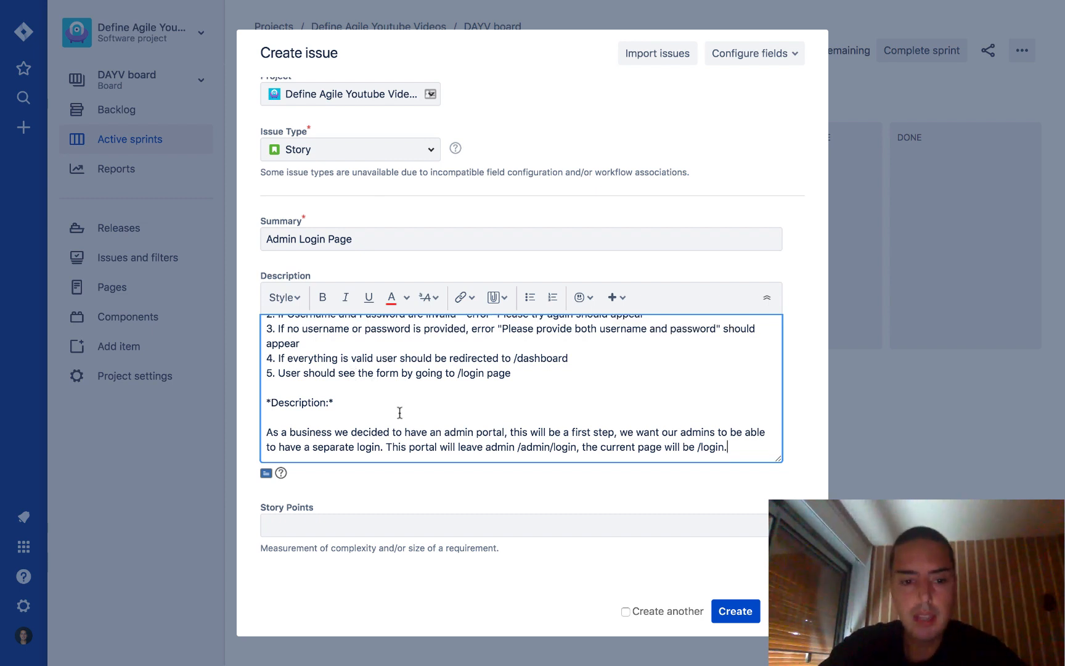
scroll(down, 3)
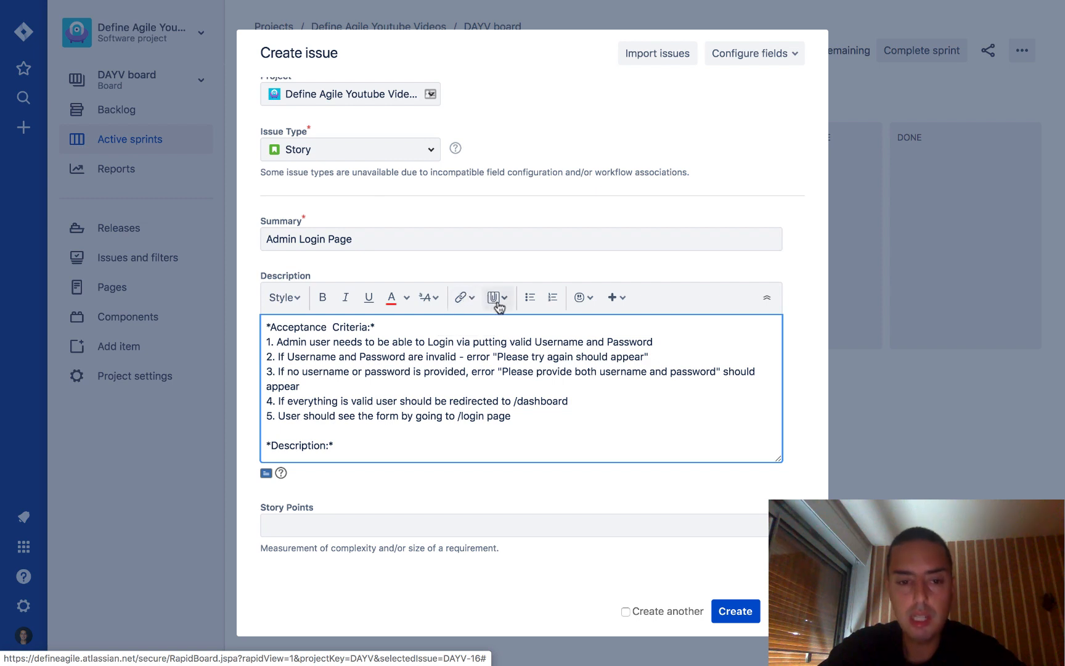
mouse_move(495, 297)
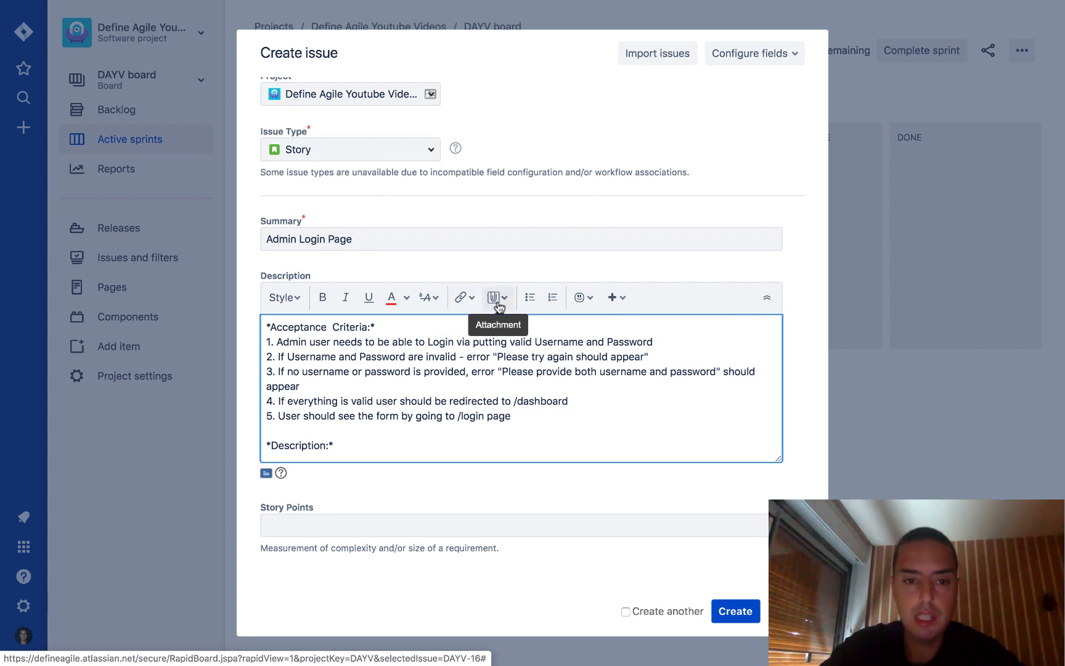
text(As a business we decided to have an admin portal, this will be a first step, we want our admins to be able to have a separate login. This portal will leave admin /admin/login, the current page will be /login.)
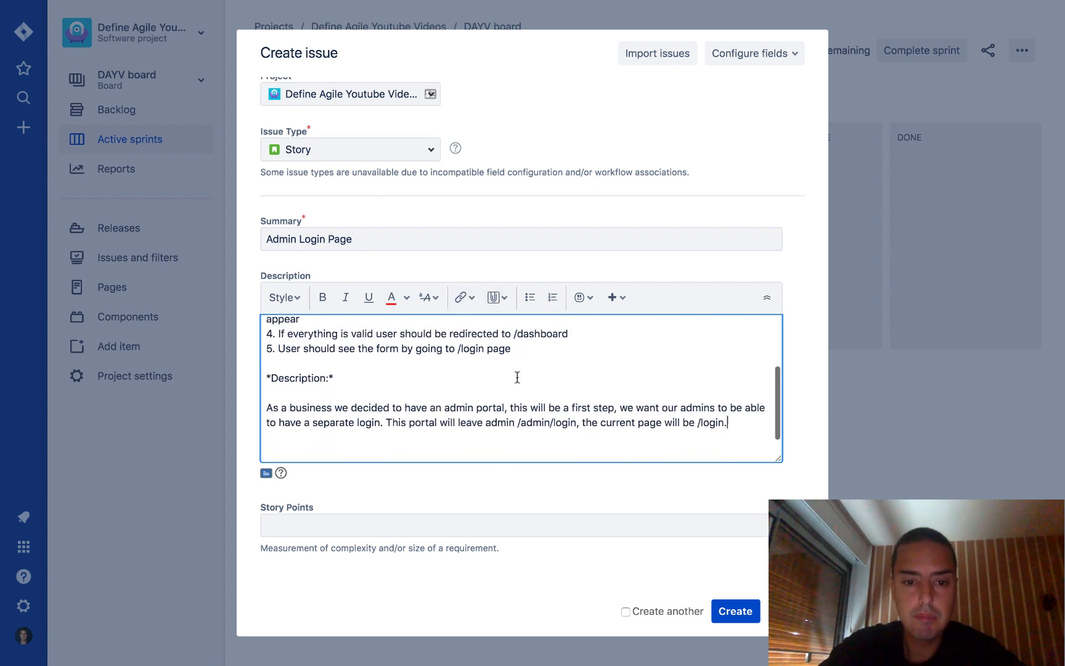
scroll(down, 3)
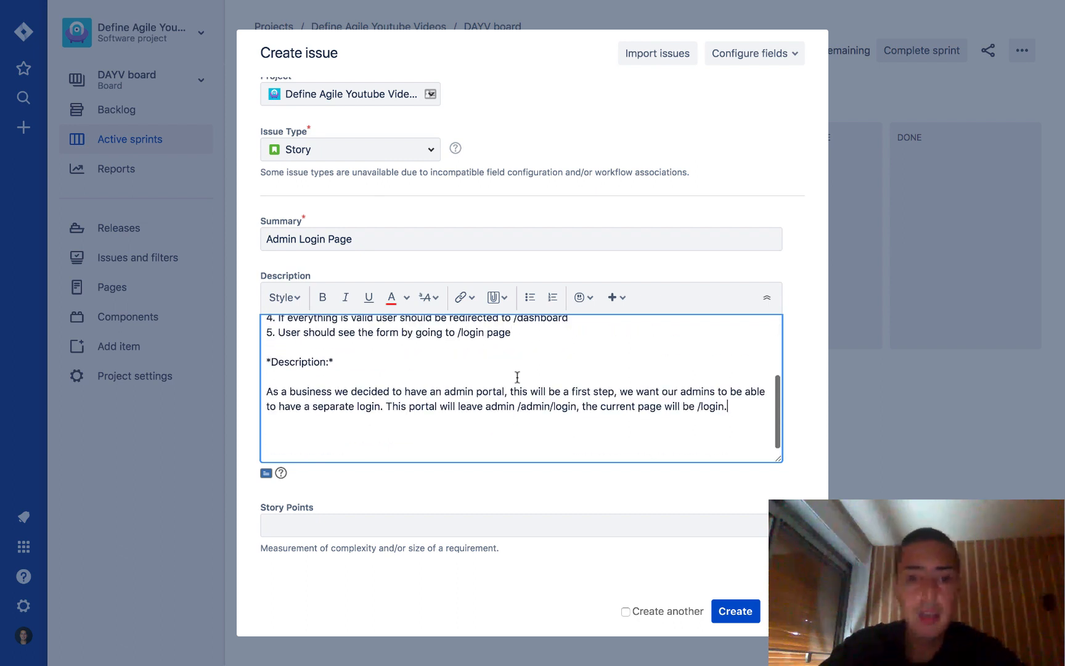